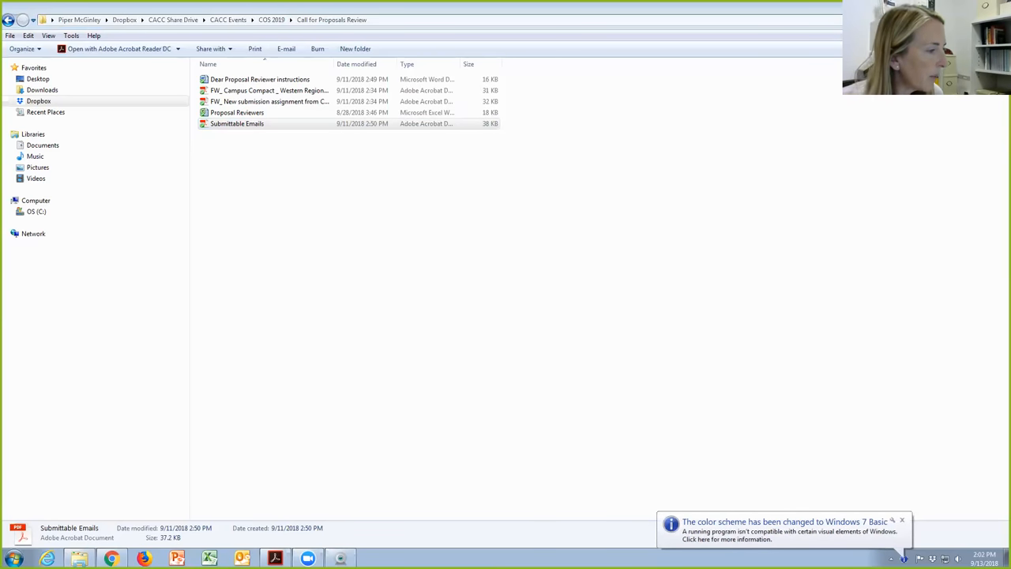
Open Submittable Emails.pdf from File Explorer in Acrobat Reader DC
double_click(238, 124)
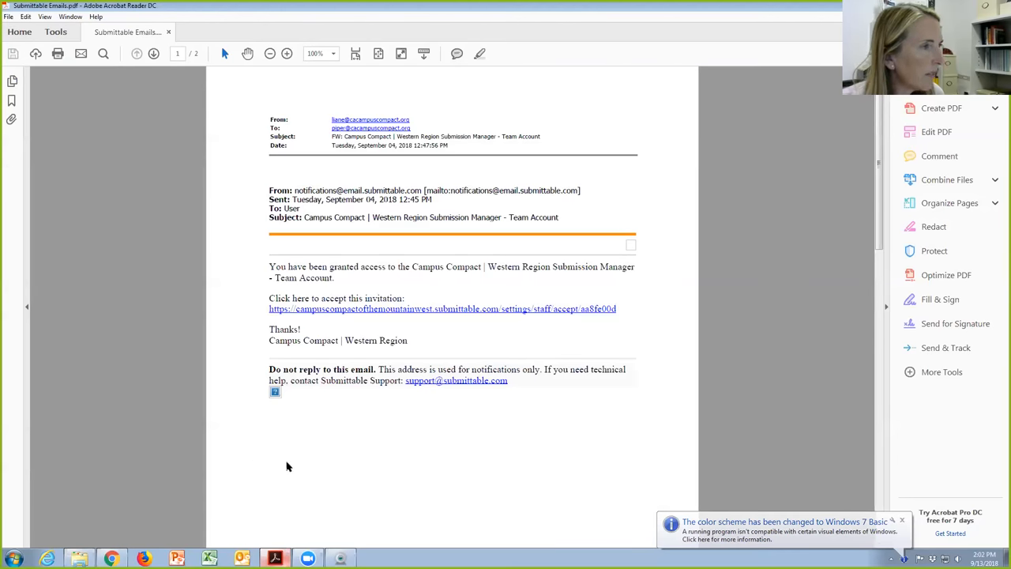
mouse_move(337, 468)
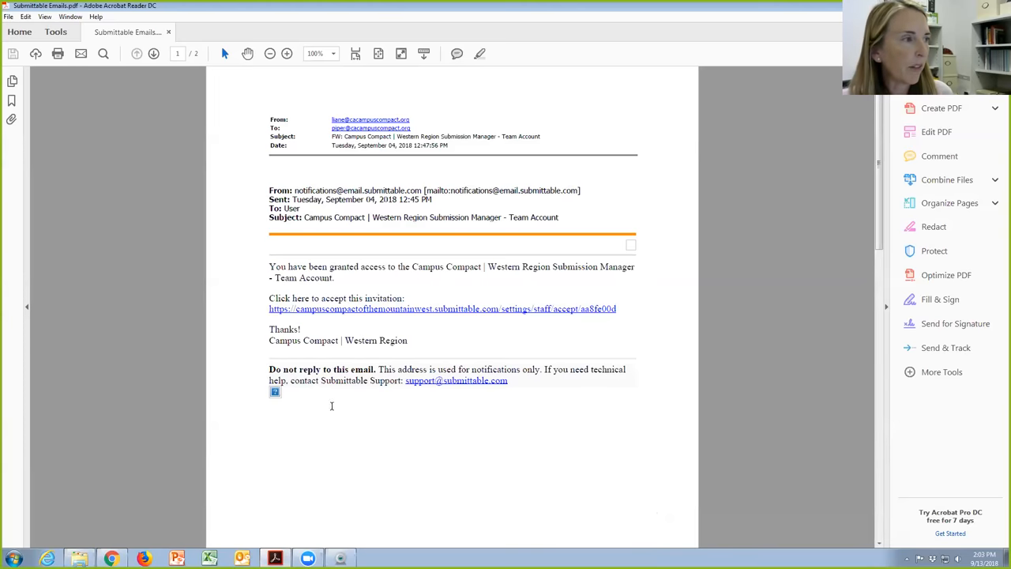
mouse_move(303, 193)
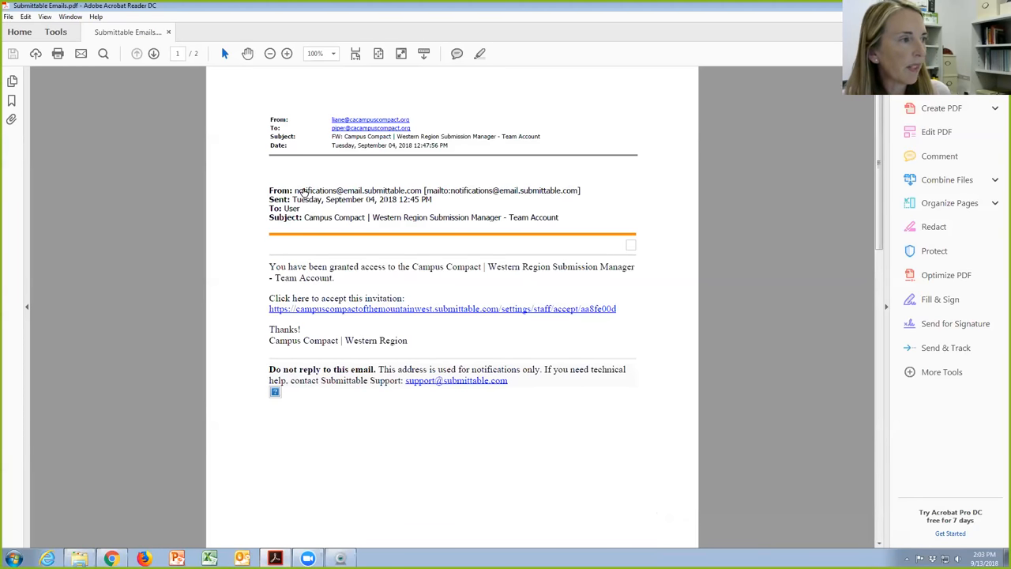
mouse_move(288, 259)
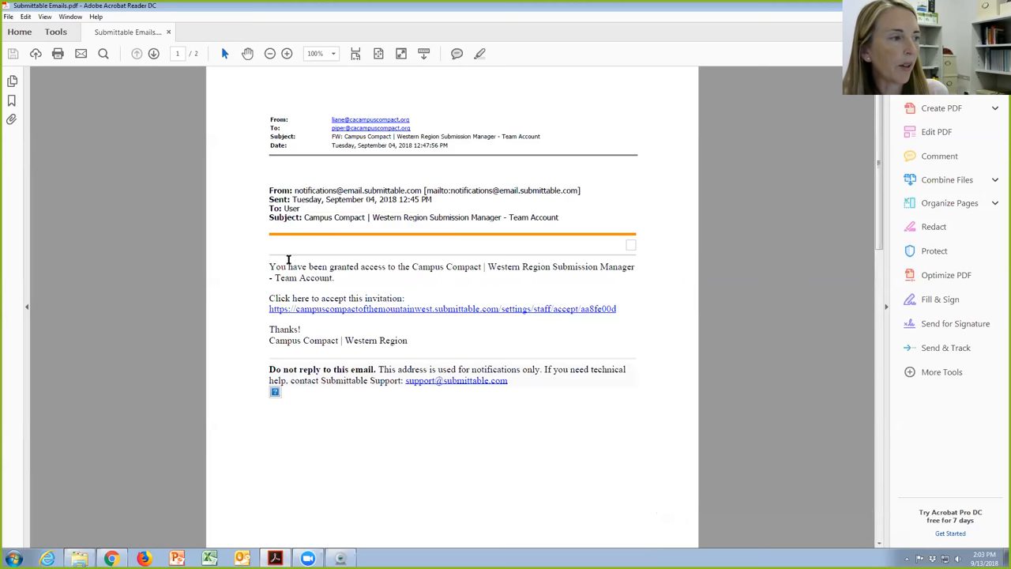
mouse_move(271, 269)
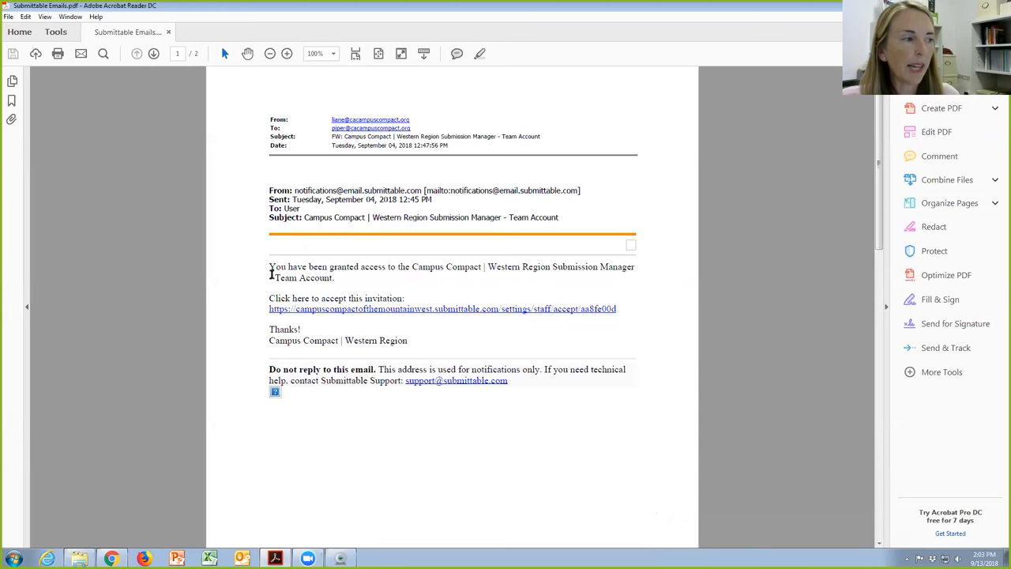
mouse_move(265, 316)
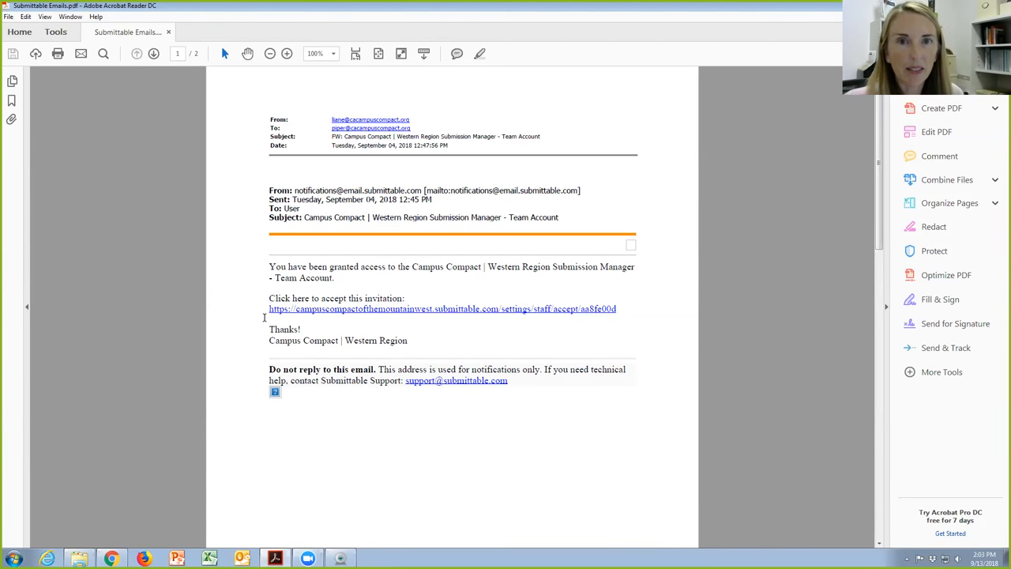
Scroll to page 2 showing the Assignment Updated email for Sample Session - 2019 COS
scroll("down", 3)
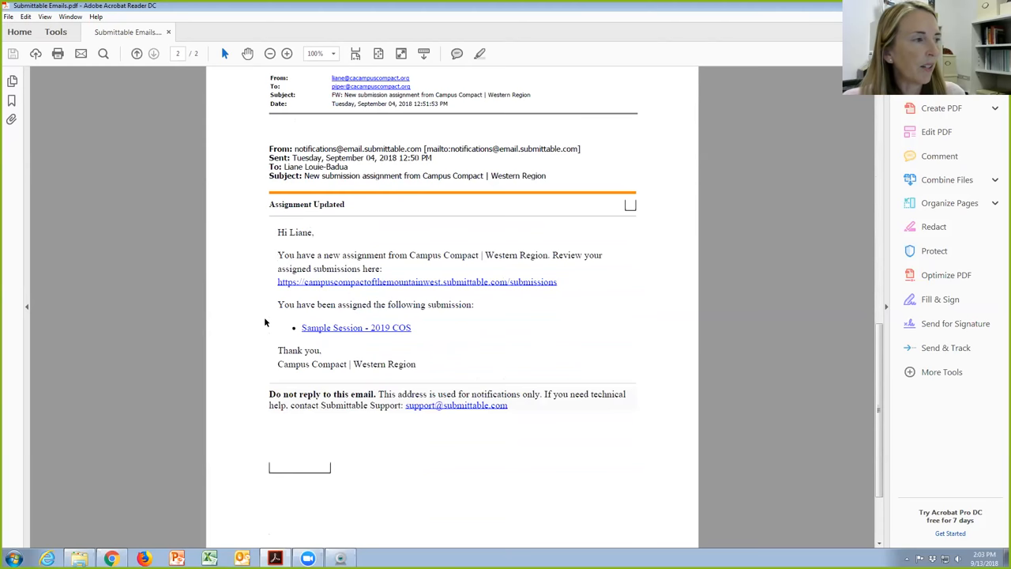
scroll("down", 3)
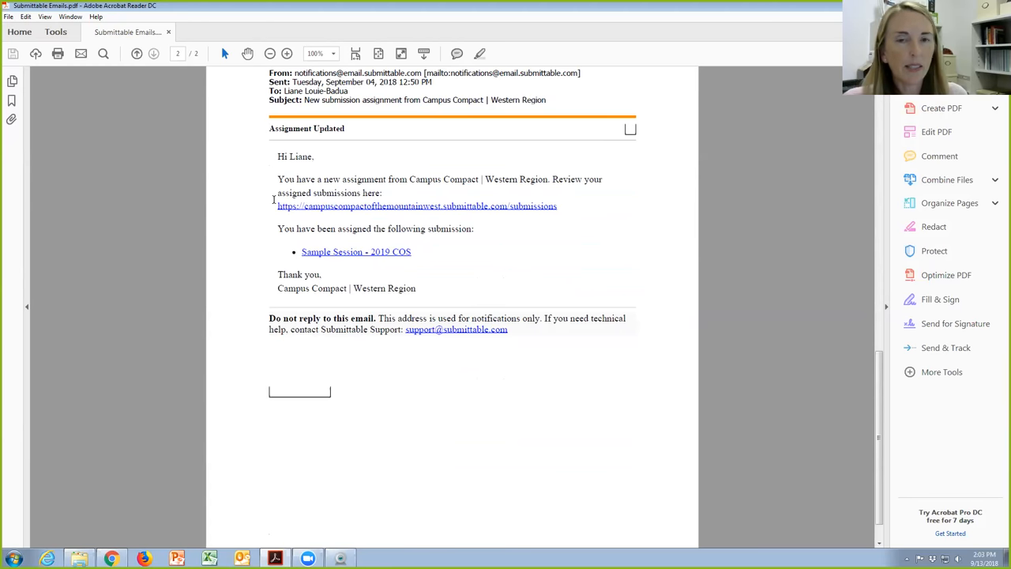
mouse_move(256, 212)
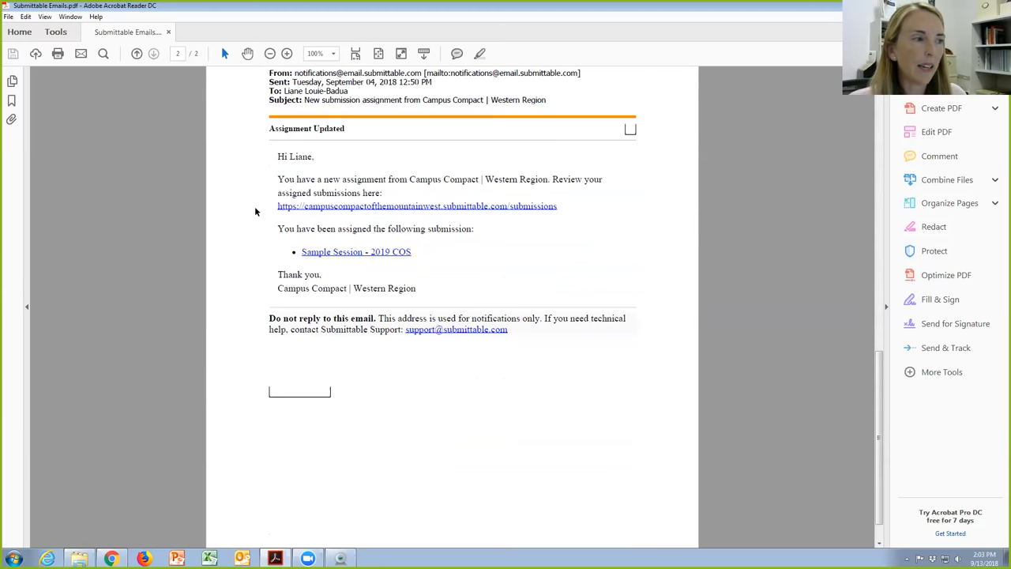
mouse_move(314, 275)
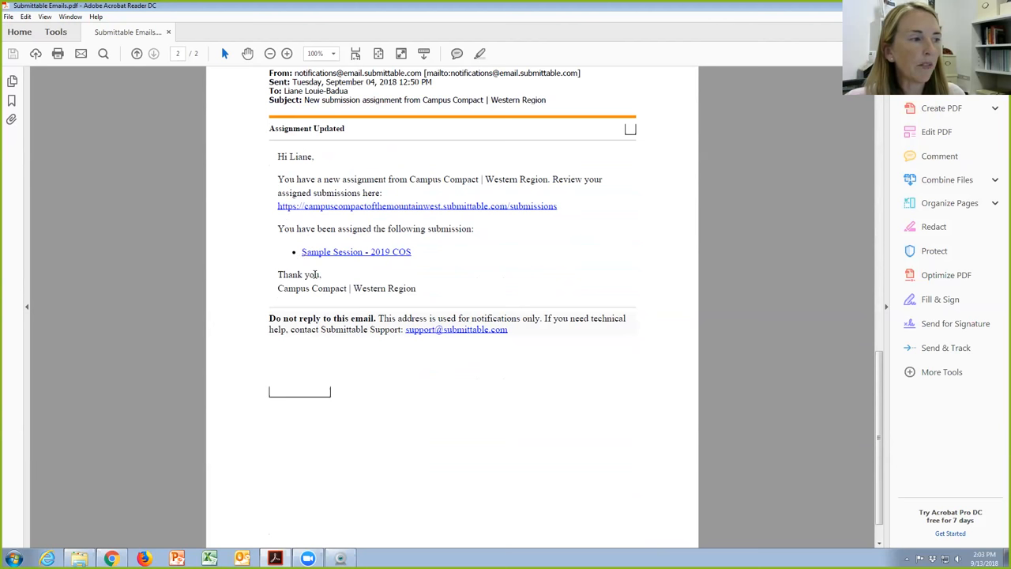
mouse_move(408, 292)
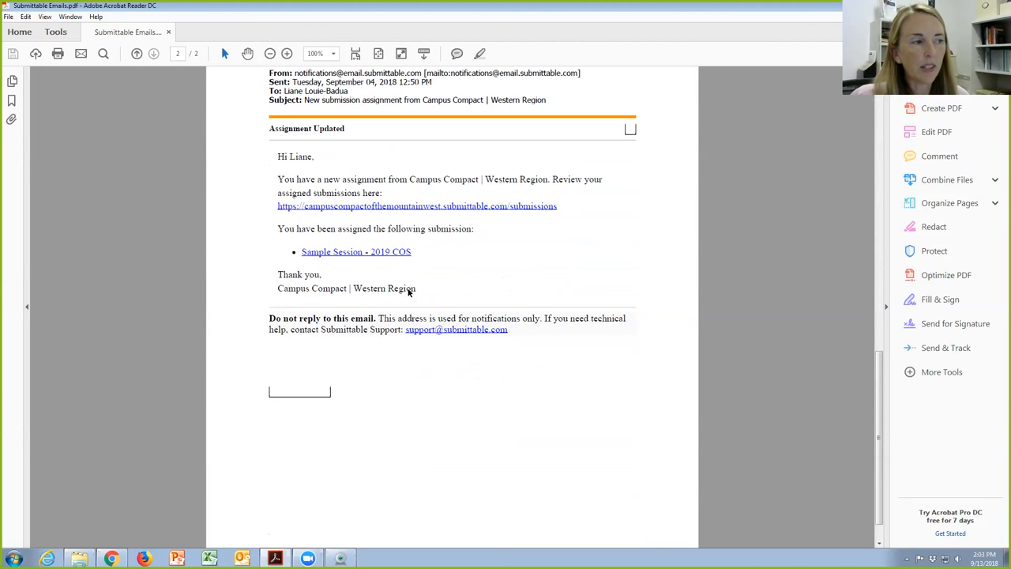
mouse_move(429, 256)
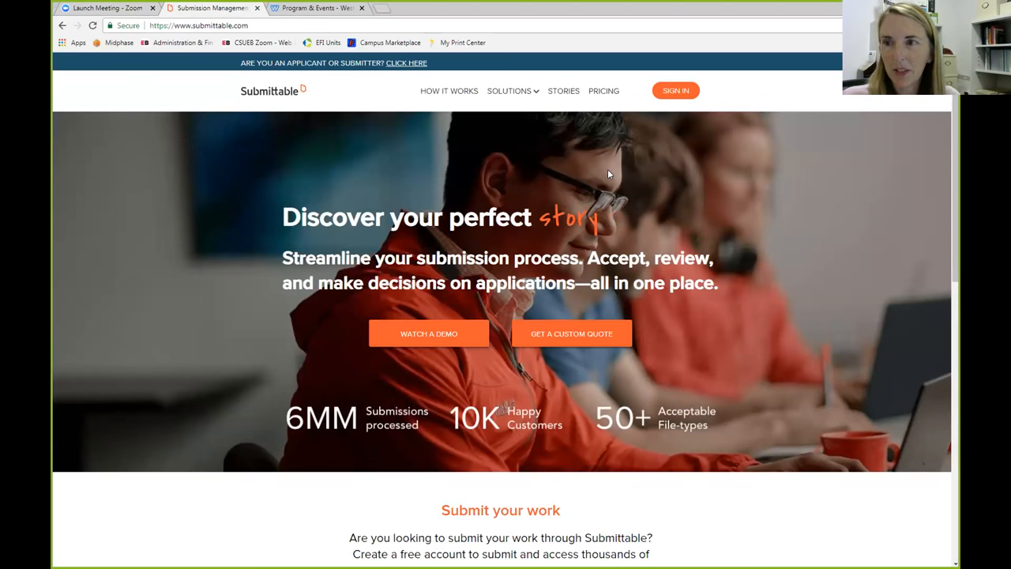
Sign in to the reviewer account with the saved credentials to reach the Western Region submissions
left_click(676, 90)
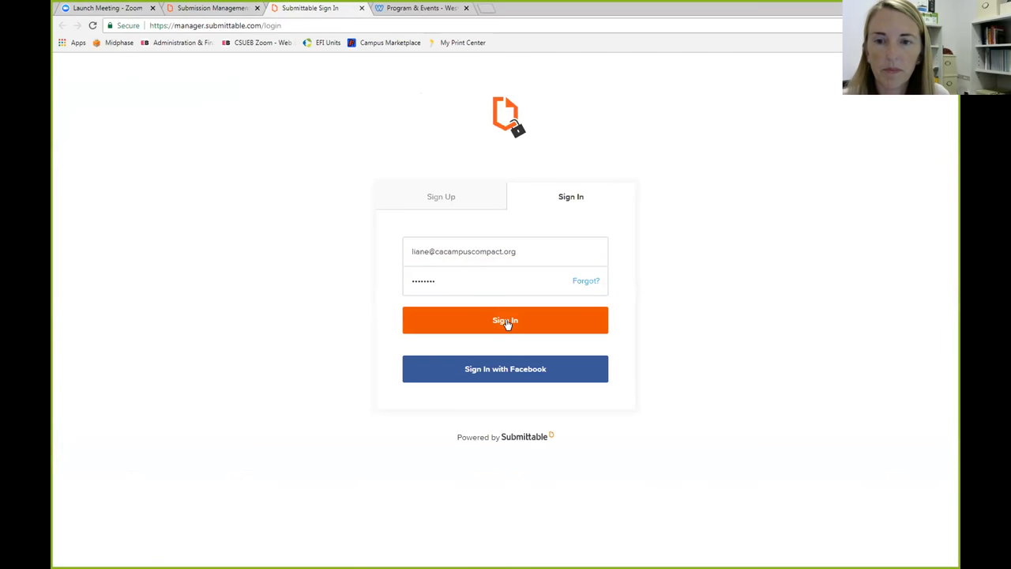
left_click(506, 319)
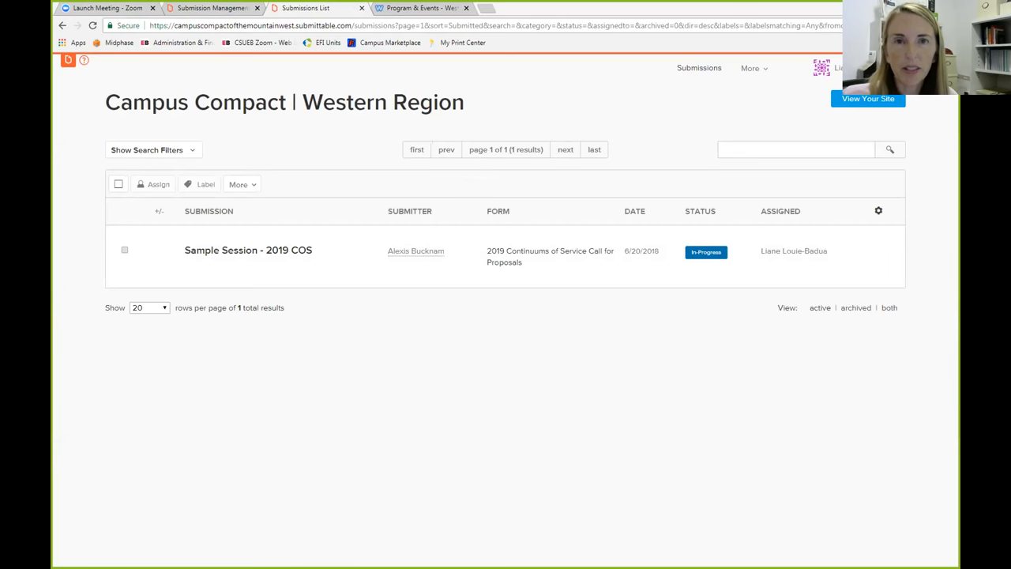
left_click(821, 66)
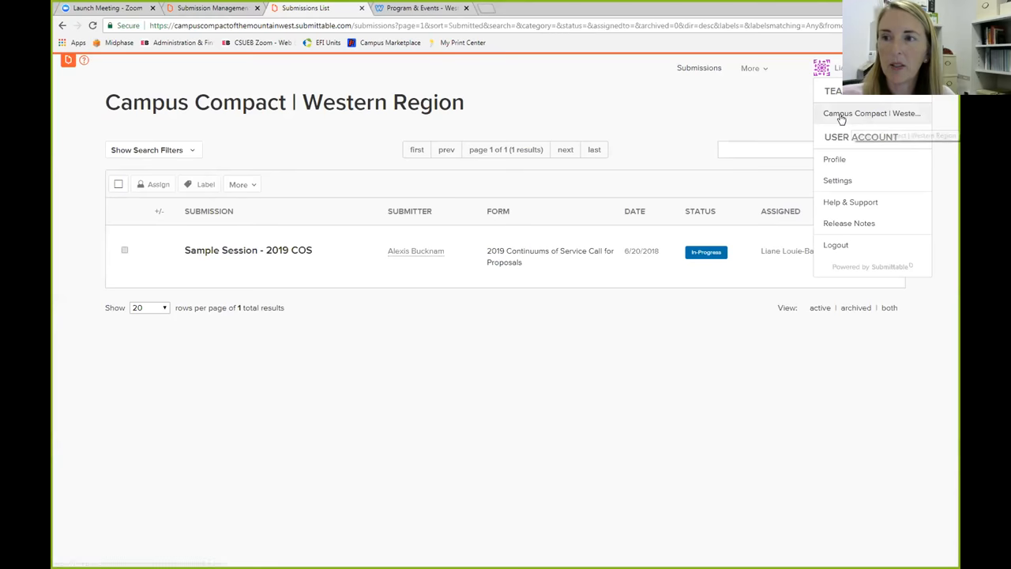
mouse_move(873, 114)
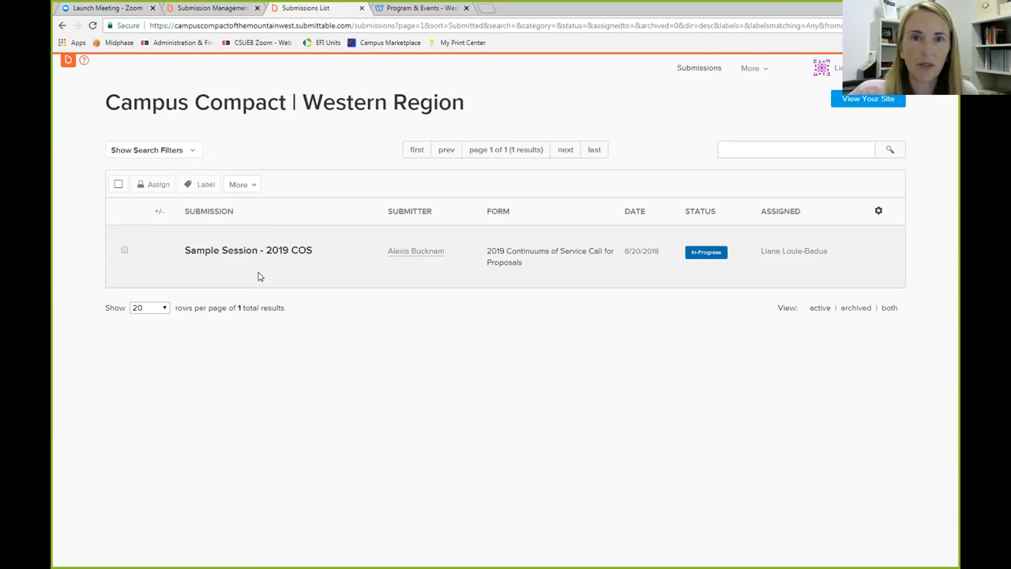
mouse_move(248, 249)
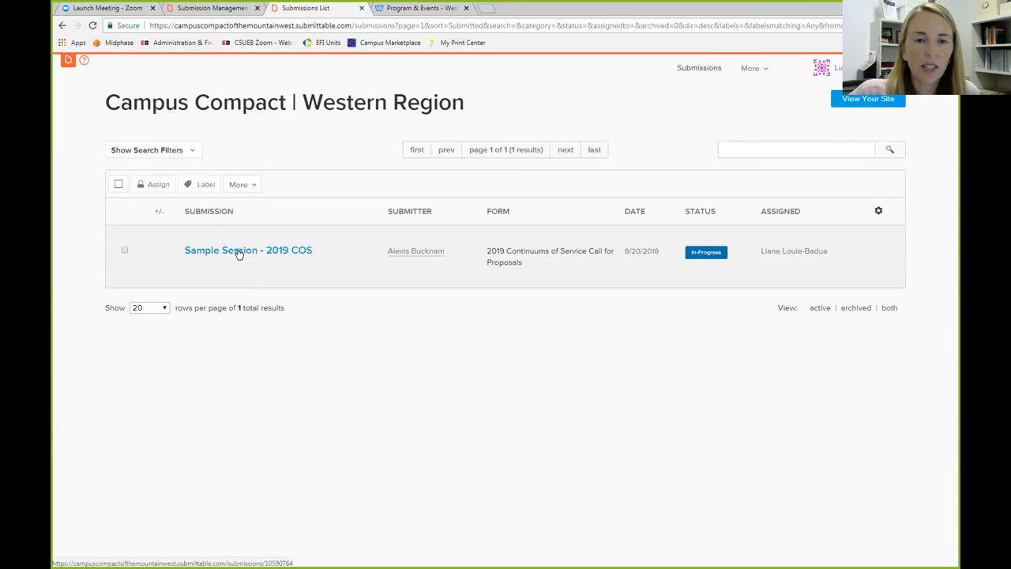
mouse_move(249, 250)
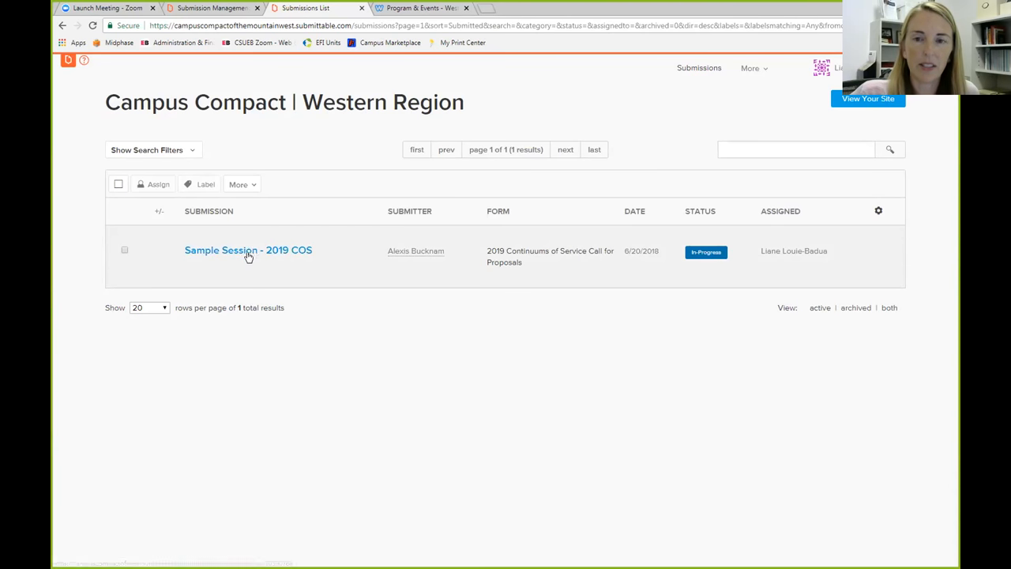
Open the Sample Session - 2019 COS submission from the submissions list
left_click(248, 249)
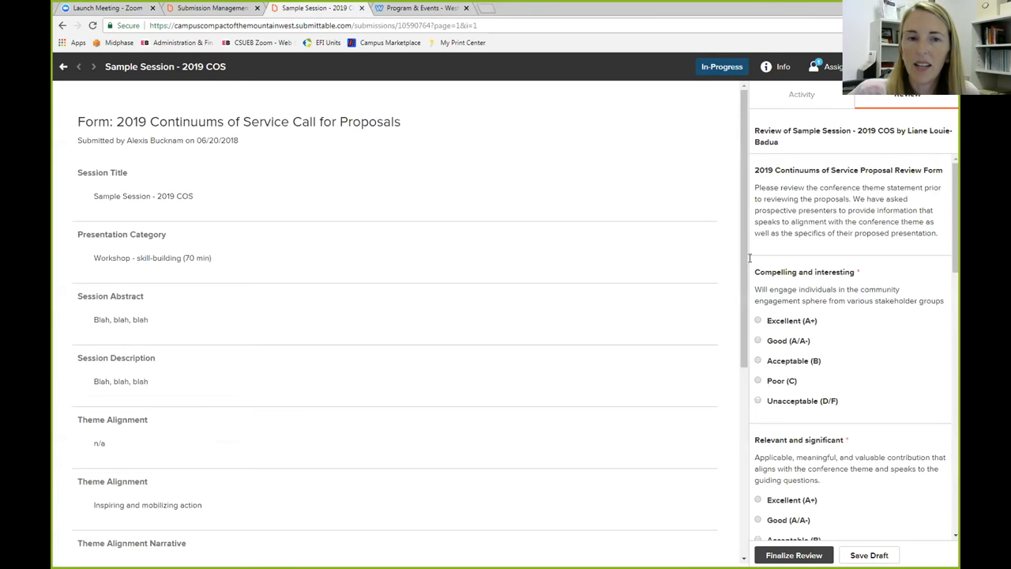
mouse_move(565, 350)
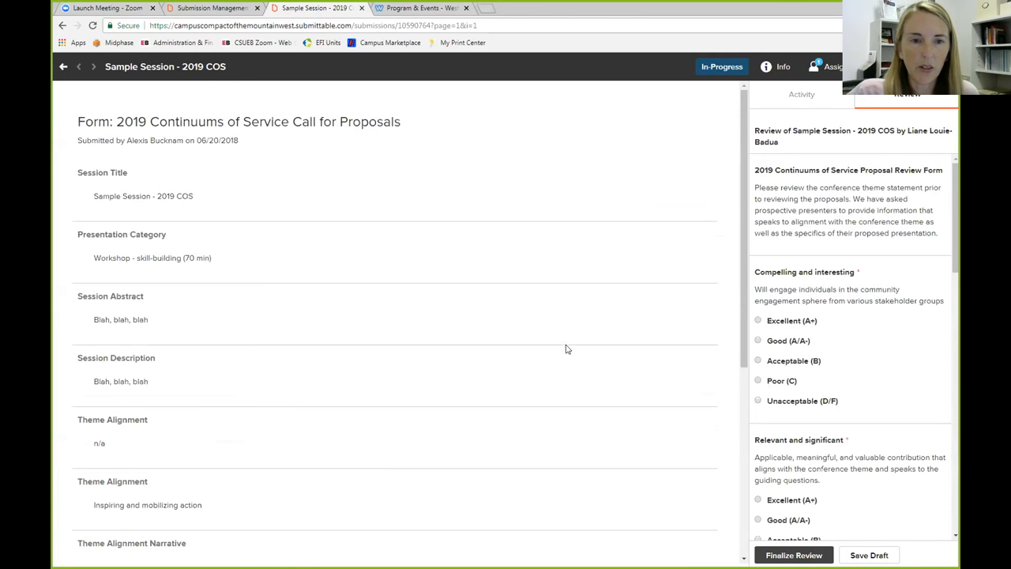
mouse_move(863, 196)
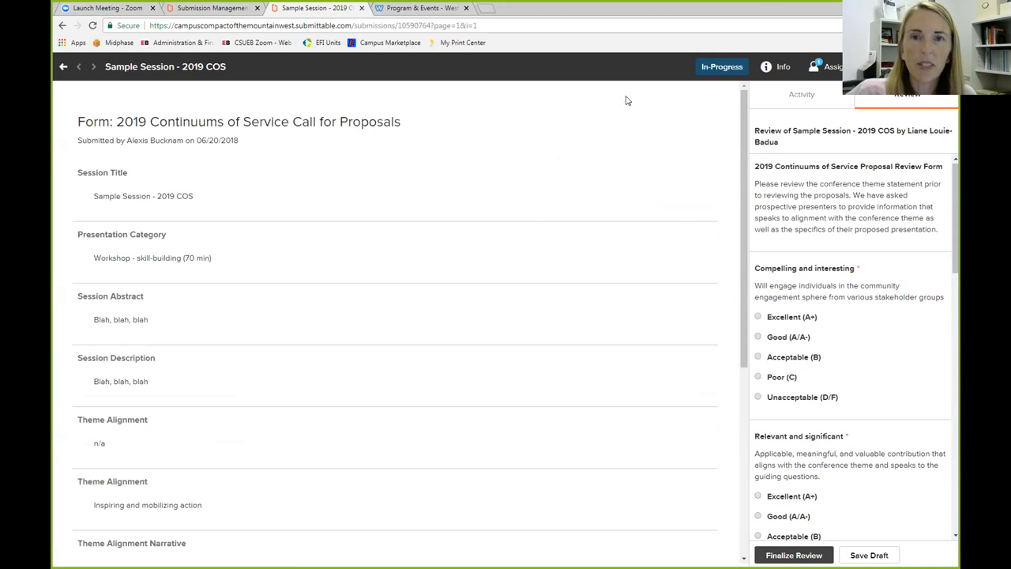
mouse_move(423, 8)
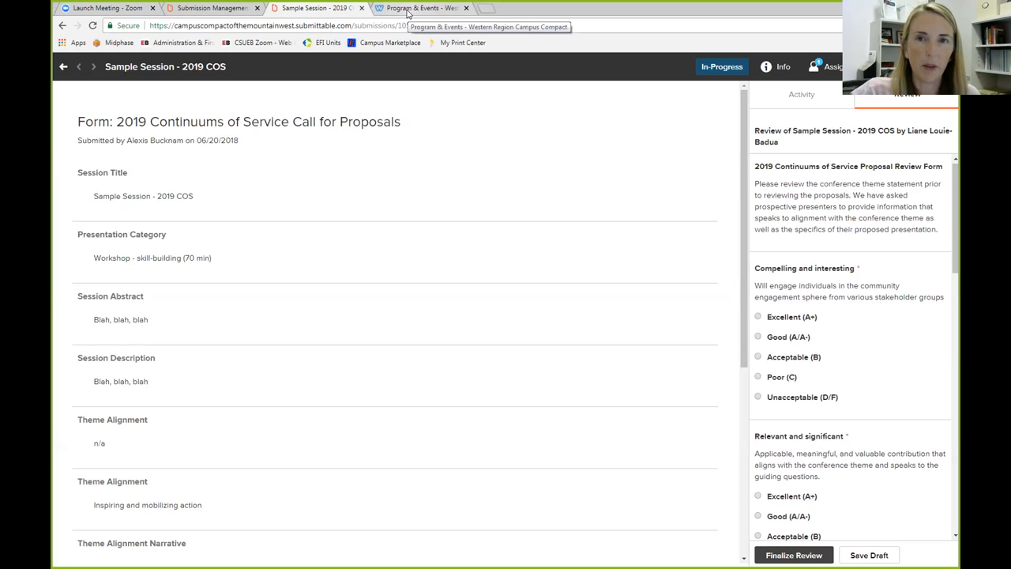
left_click(423, 8)
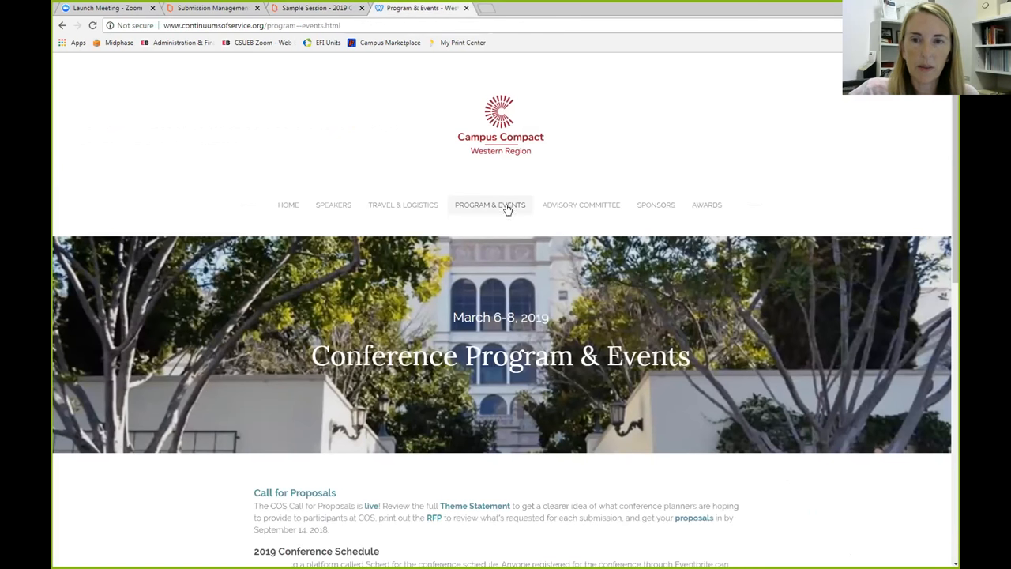
scroll("down", 3)
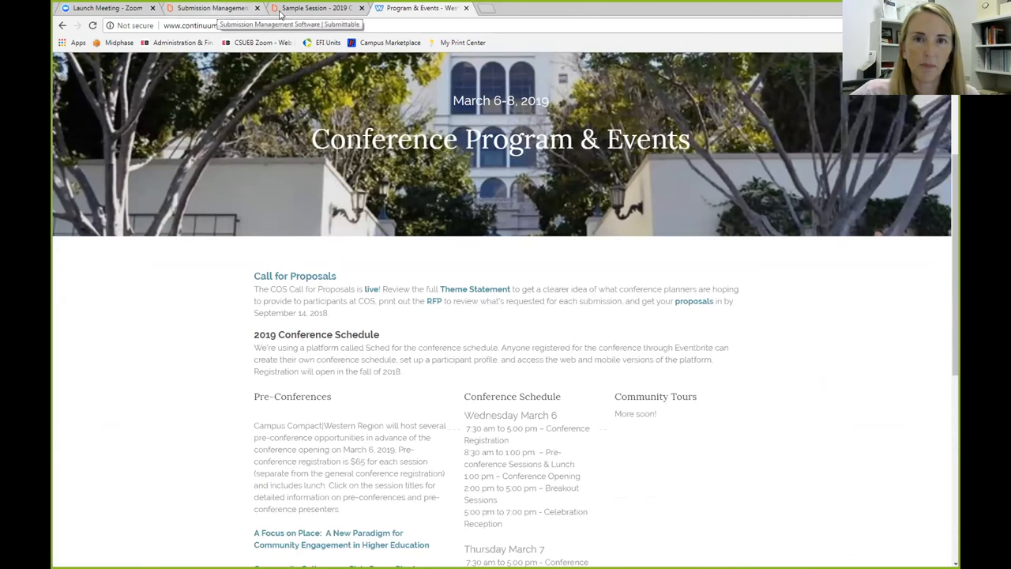
left_click(316, 8)
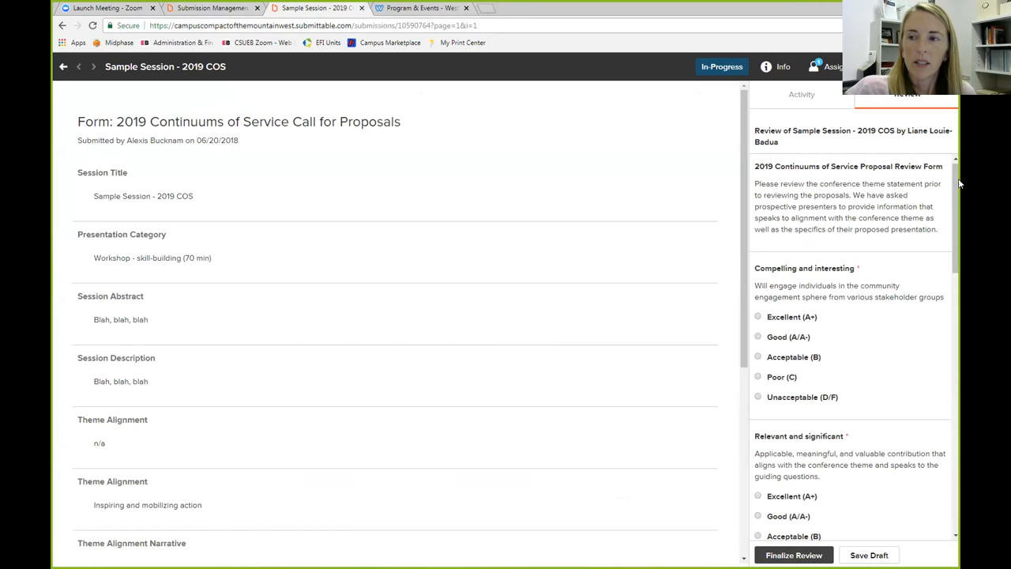
scroll("down", 3)
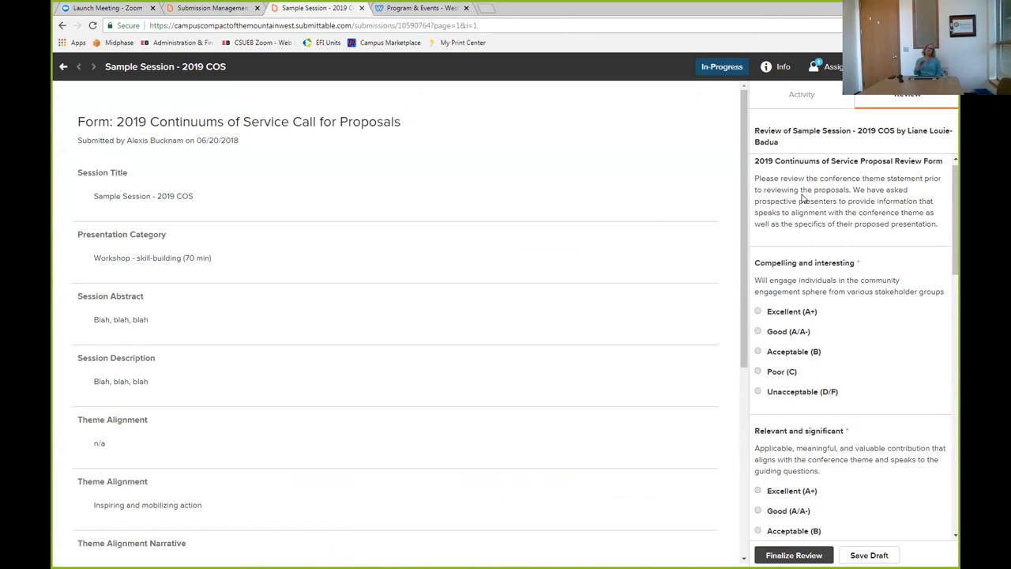
mouse_move(620, 132)
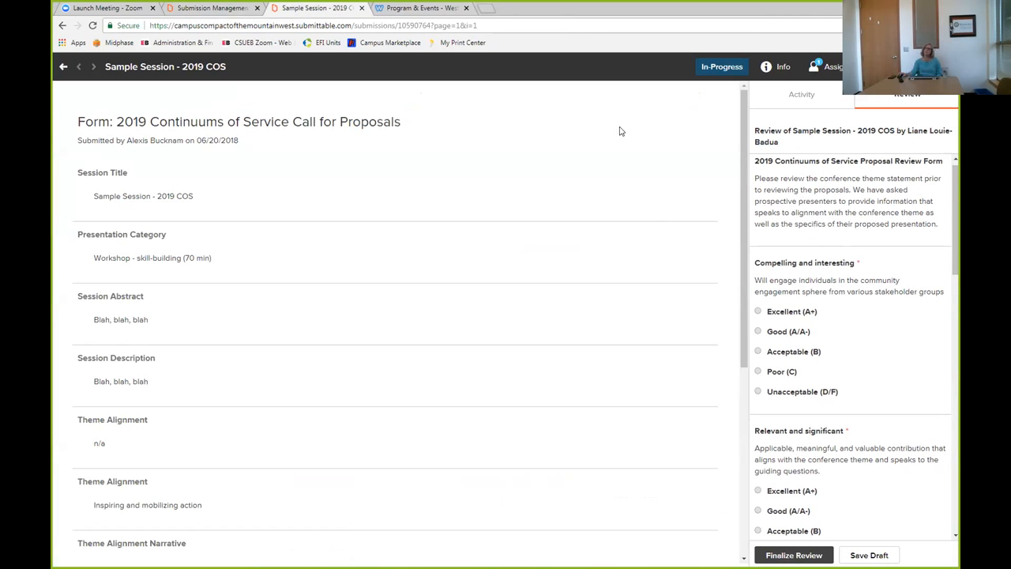
Read the call for proposals down to its goals and guiding questions, then return to the submission
left_click(417, 7)
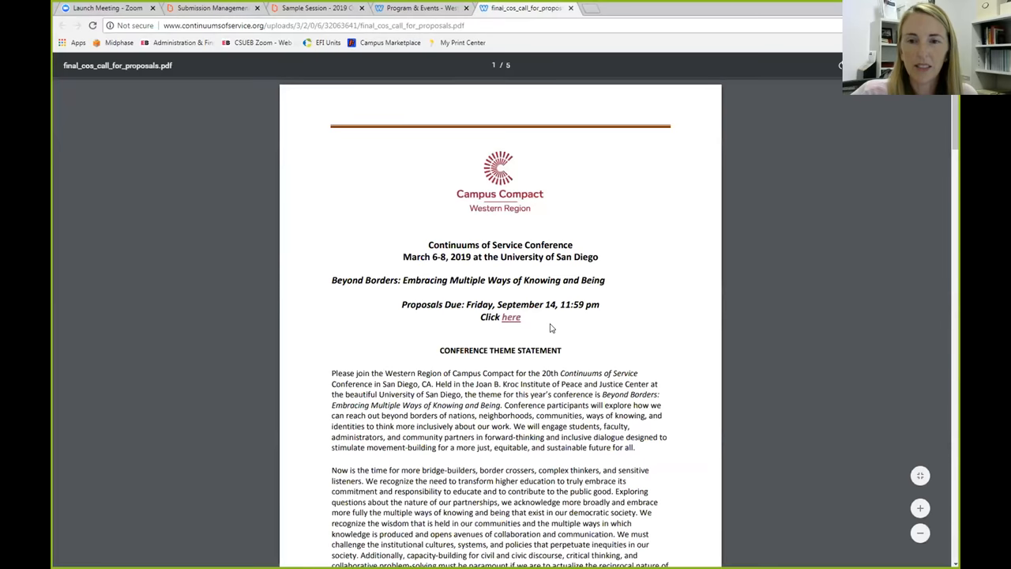
scroll("down", 3)
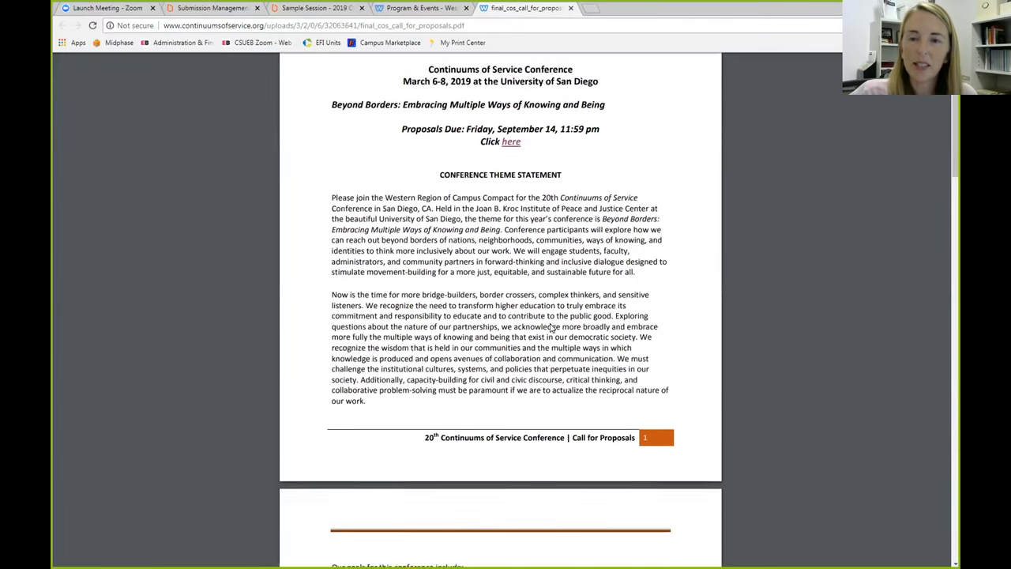
scroll("down", 3)
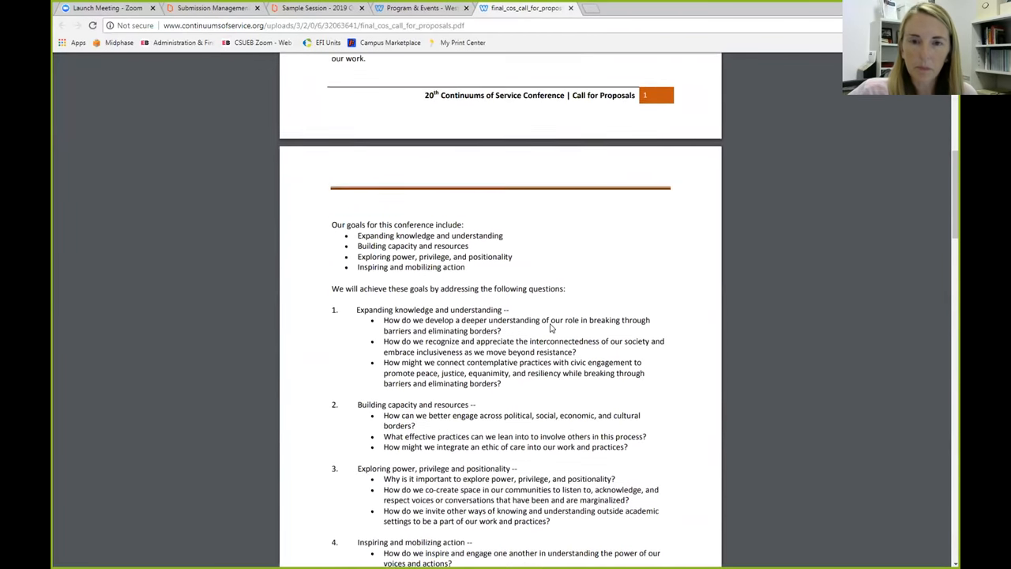
scroll("down", 3)
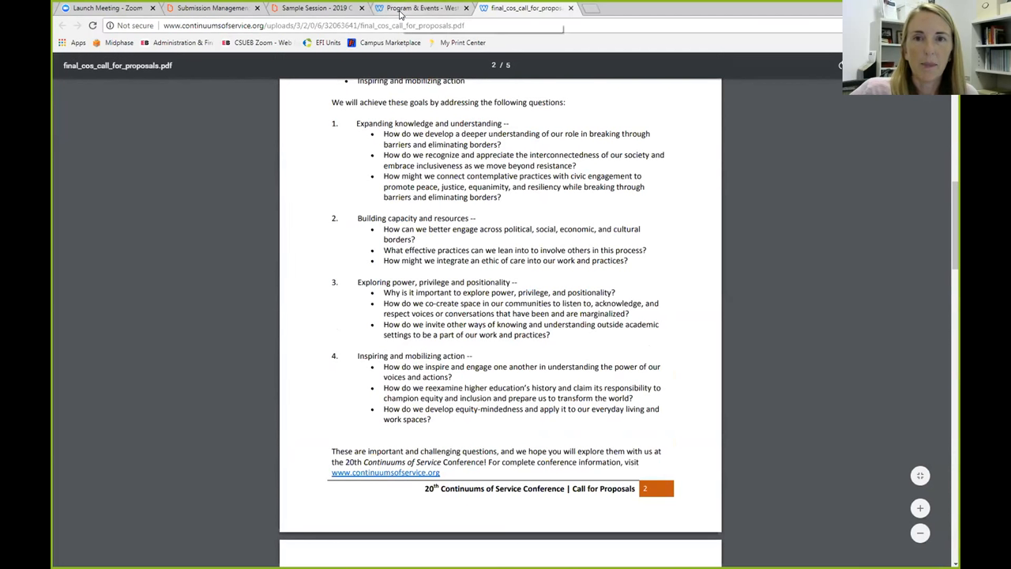
left_click(316, 8)
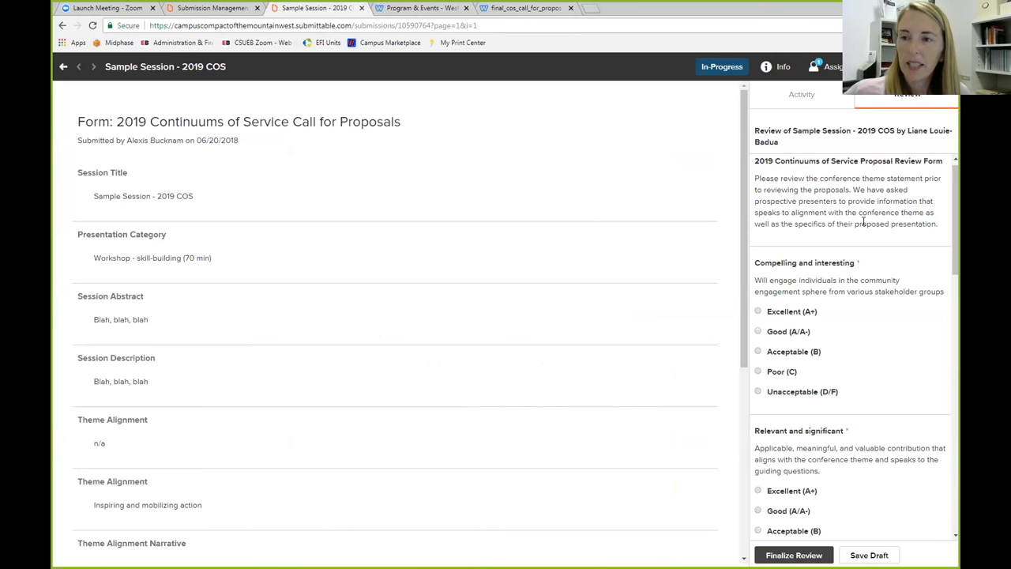
mouse_move(456, 207)
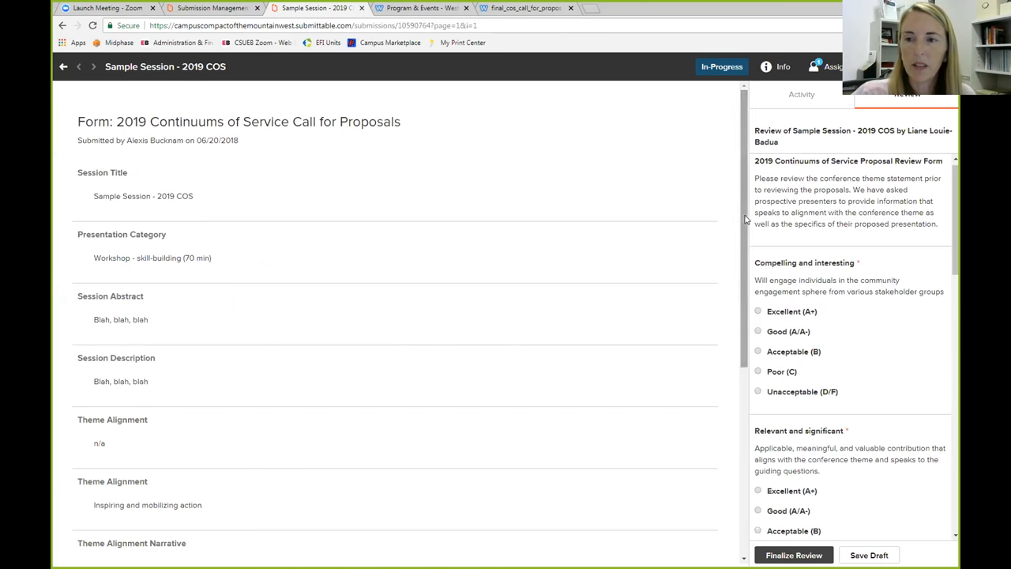
Scroll the submission details to read the applicant's responses down to the presenter fields
scroll("down", 3)
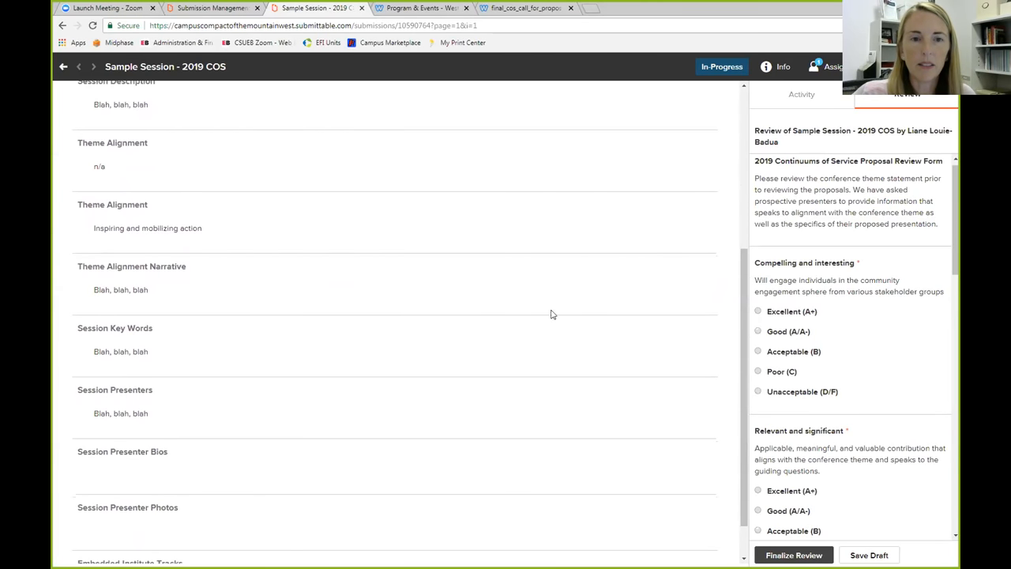
mouse_move(155, 297)
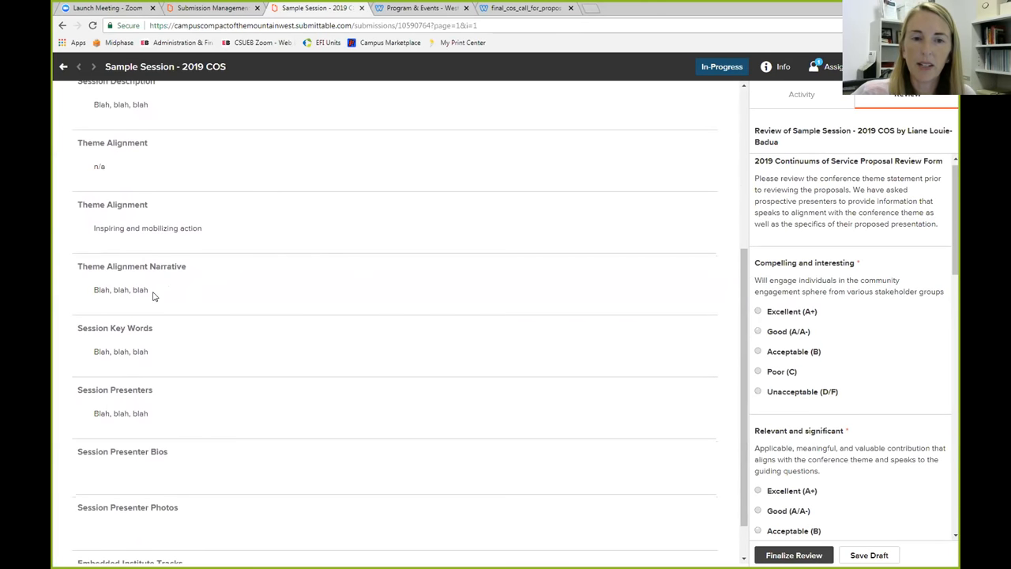
mouse_move(165, 345)
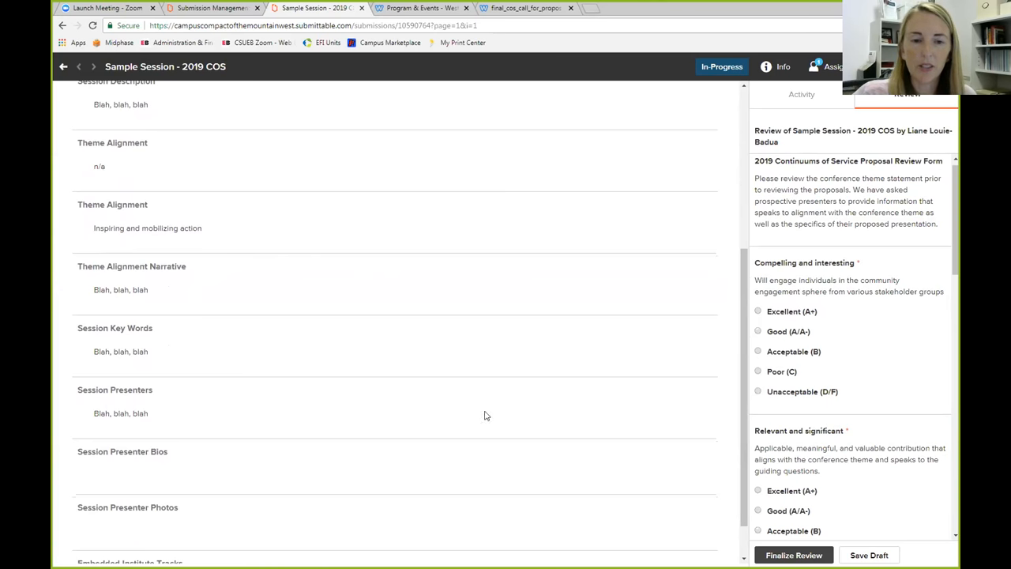
scroll("down", 3)
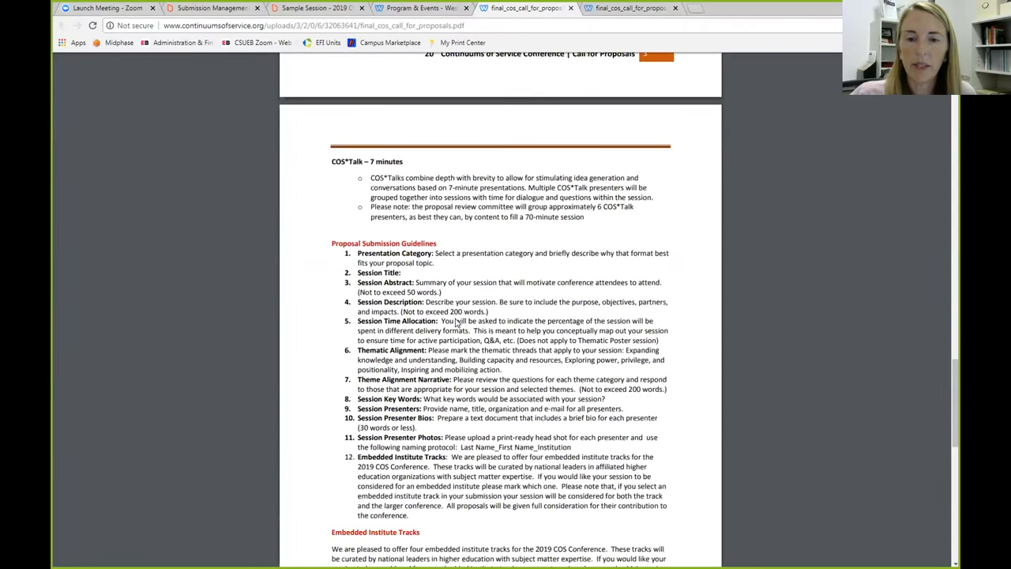
Scroll final_cos_call_for_proposals.pdf to the Embedded Institute Tracks section on its final page
scroll("down", 3)
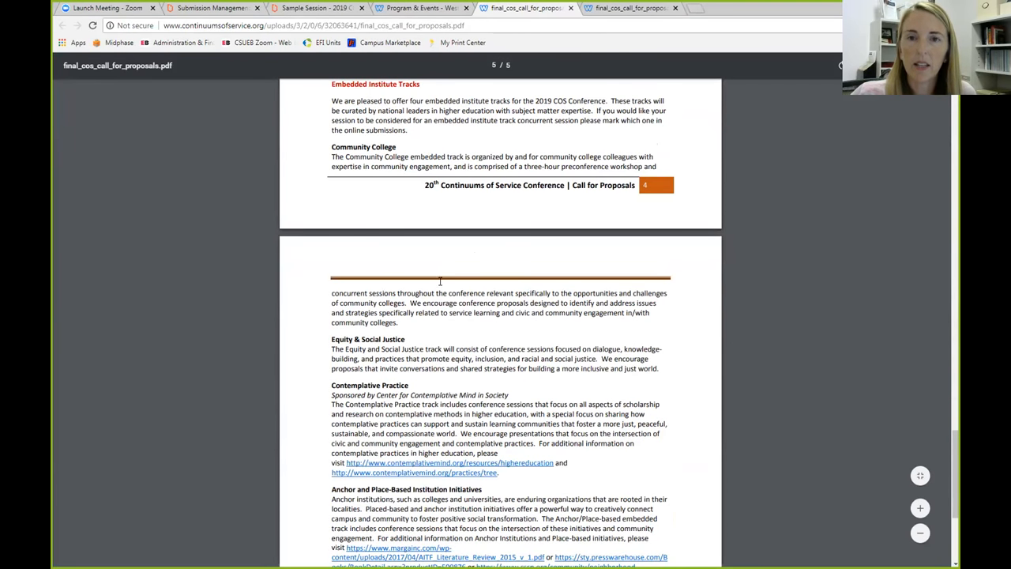
scroll("down", 3)
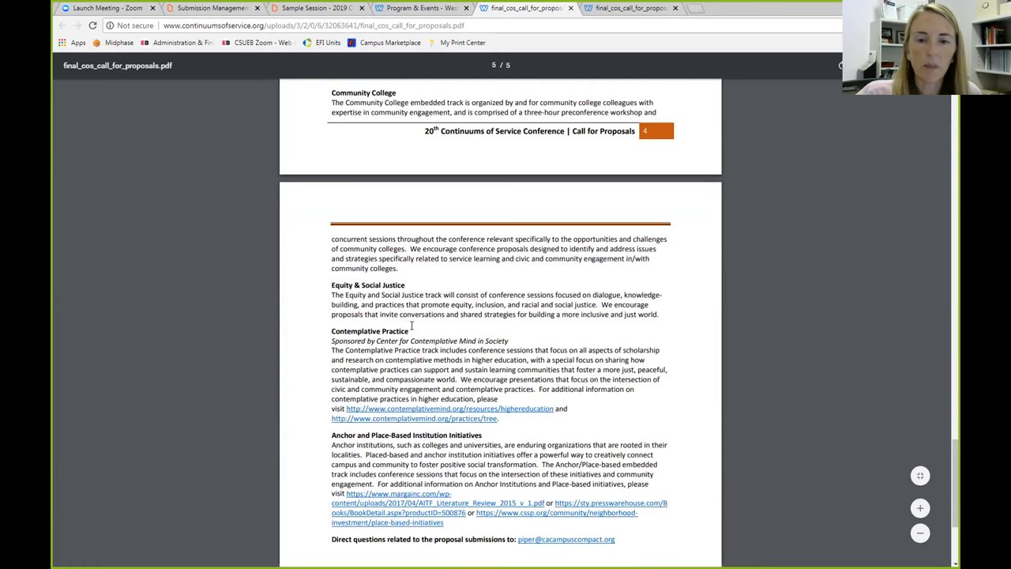
scroll("down", 3)
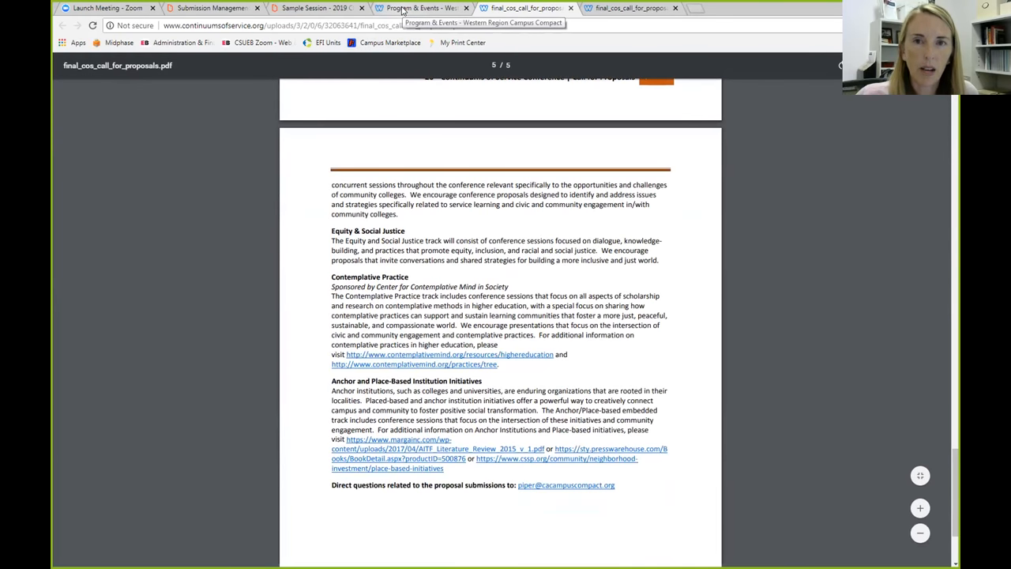
Return to the Sample Session submission and check its Embedded Institute Tracks field shows Community College
left_click(316, 8)
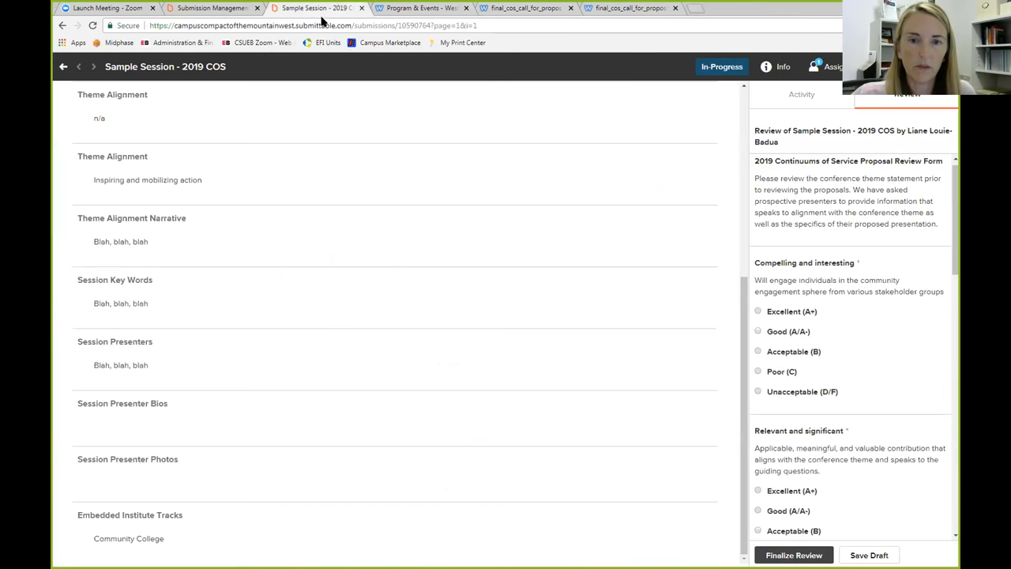
mouse_move(174, 509)
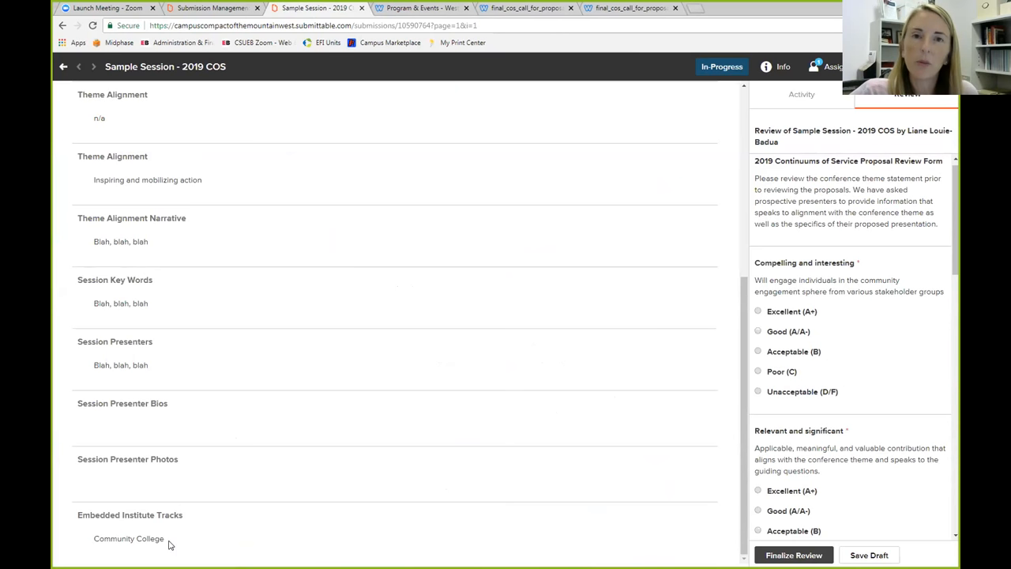
mouse_move(619, 420)
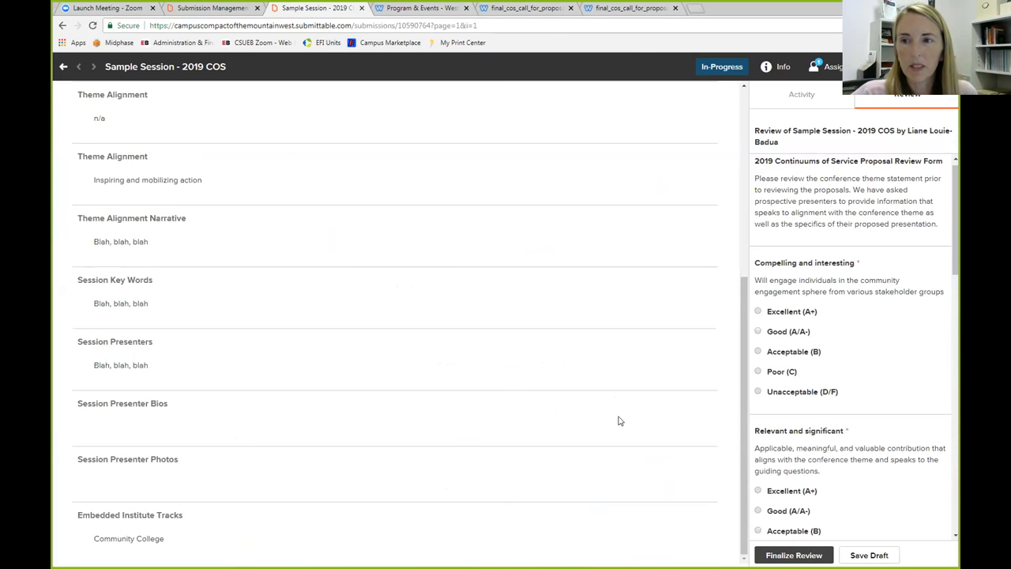
mouse_move(496, 215)
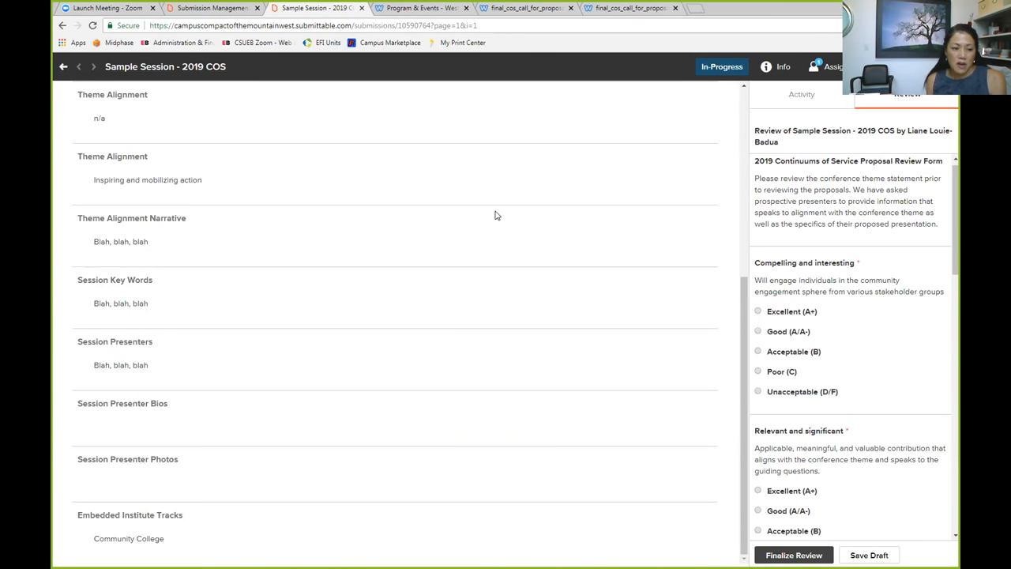
mouse_move(893, 323)
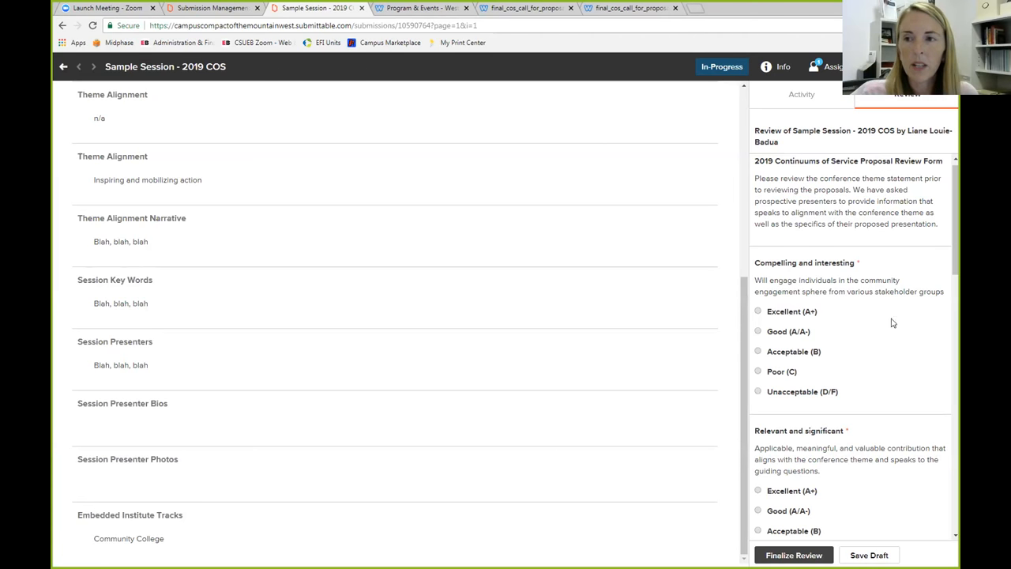
scroll("down", 3)
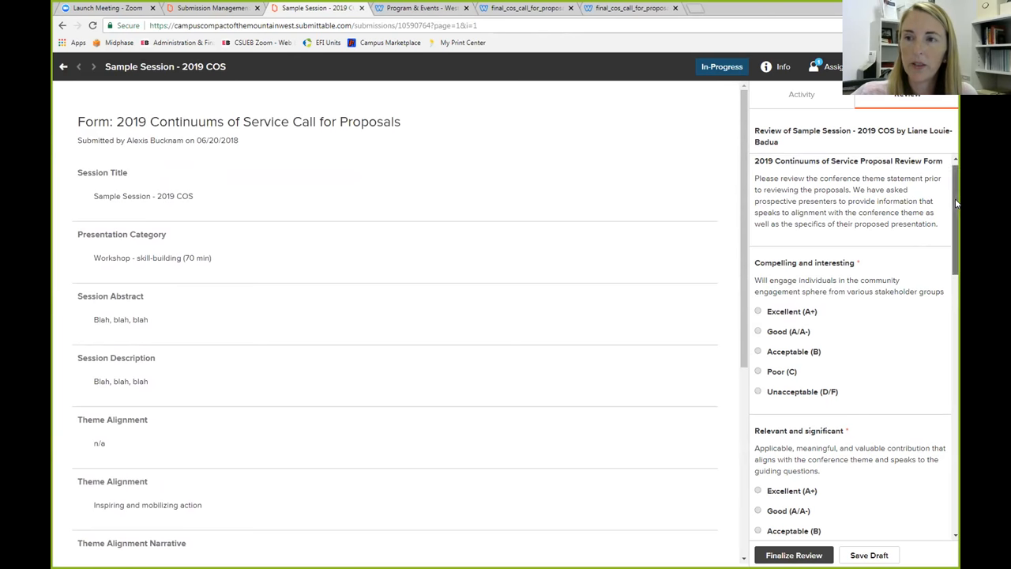
Rate 'Compelling and interesting' as Good (A/A-) on the review form
scroll("down", 3)
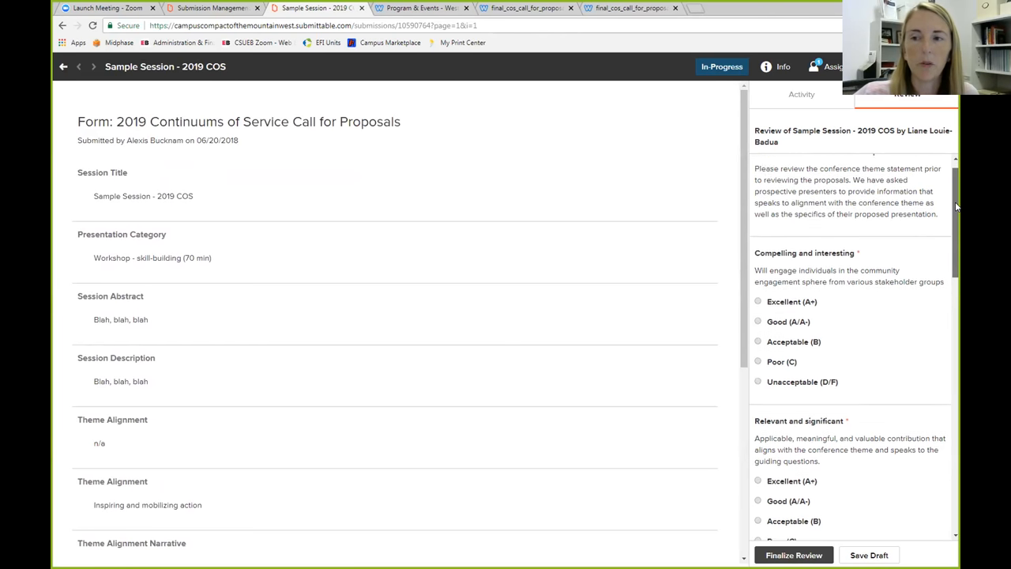
scroll("down", 3)
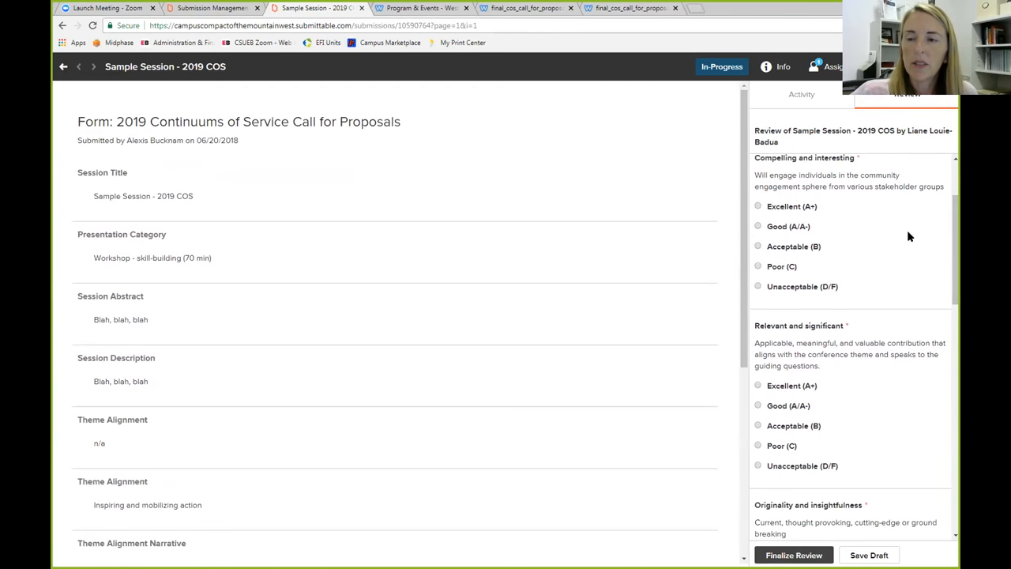
mouse_move(870, 230)
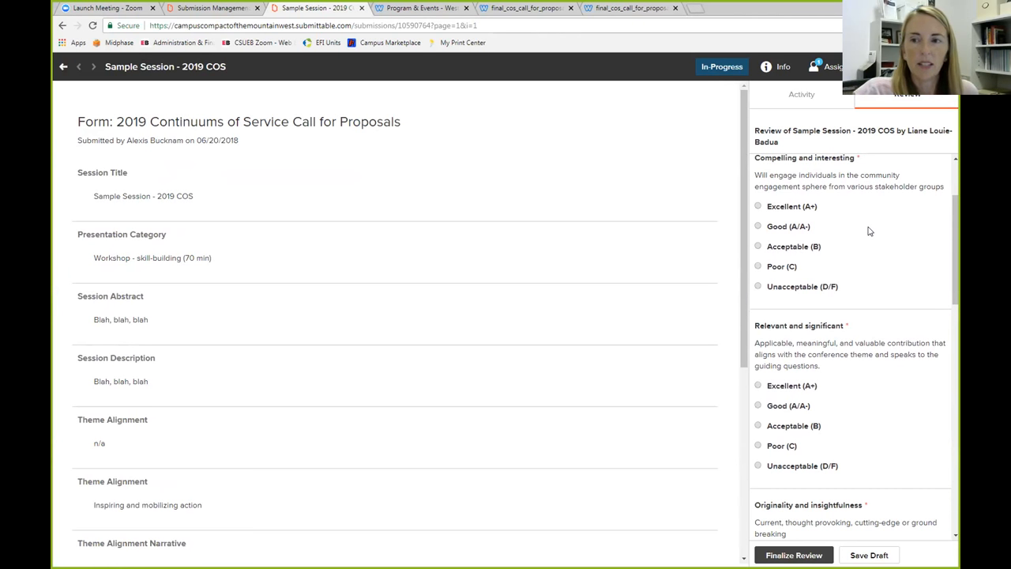
mouse_move(781, 229)
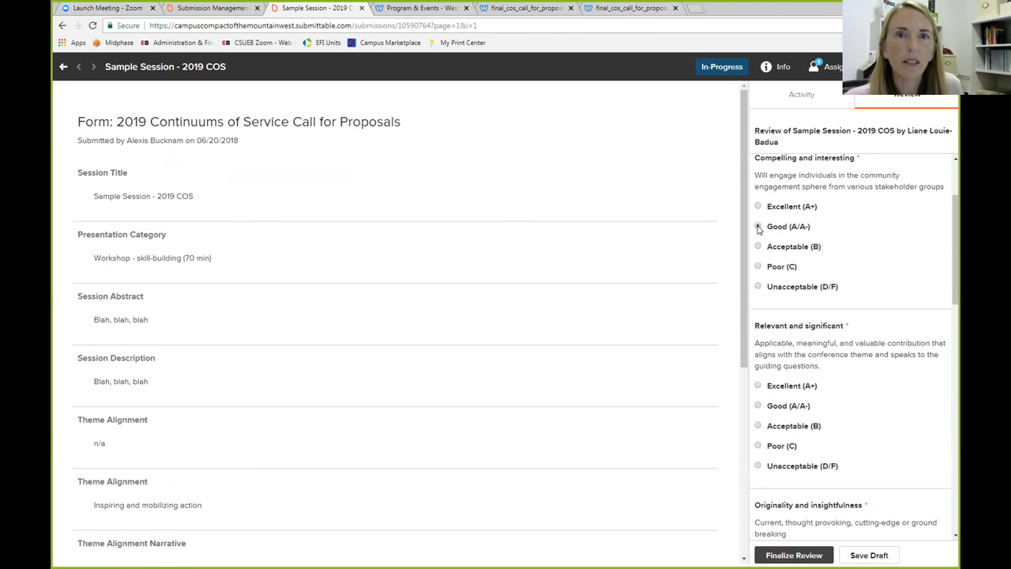
left_click(759, 226)
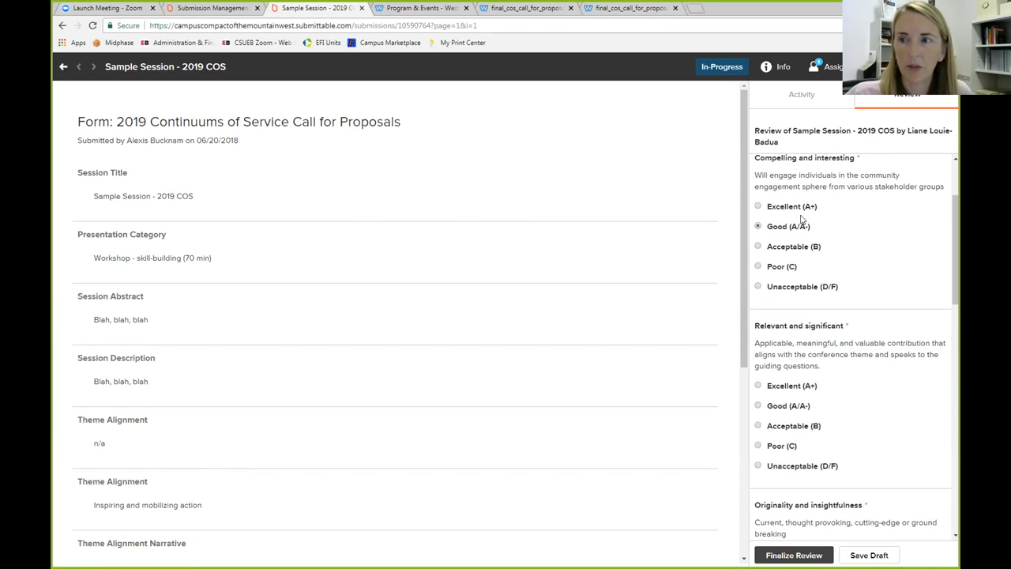
mouse_move(946, 221)
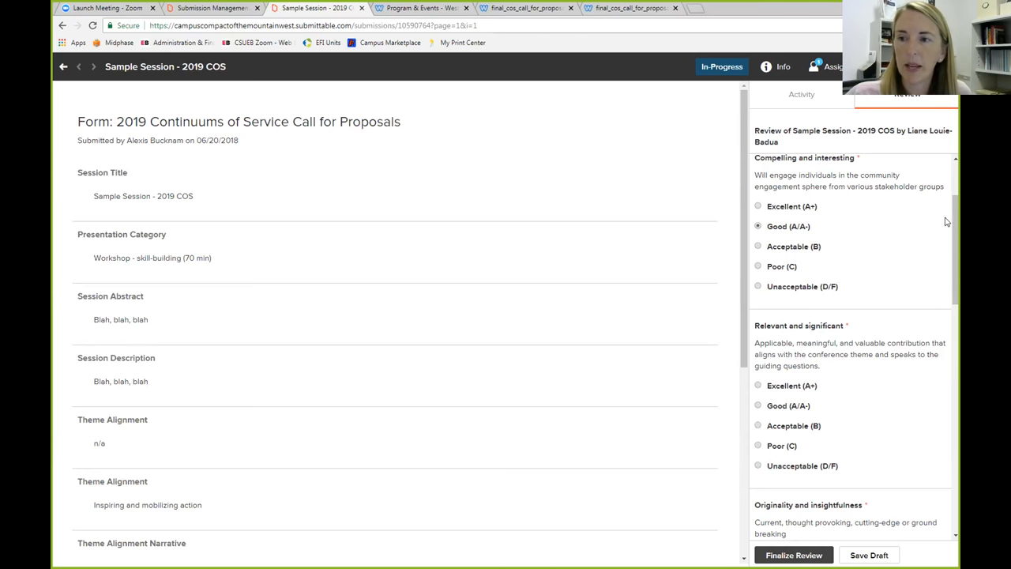
scroll("down", 3)
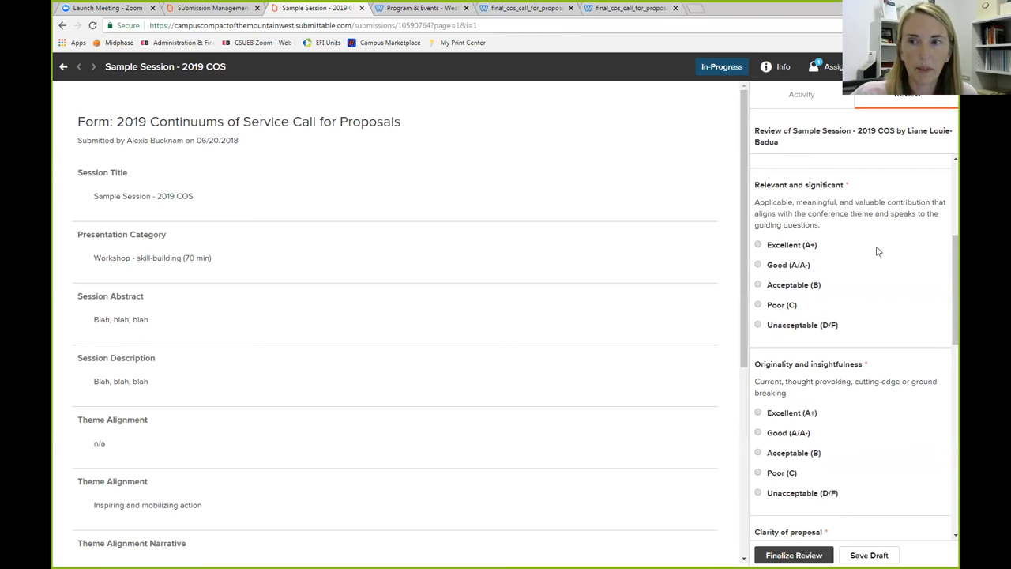
mouse_move(778, 281)
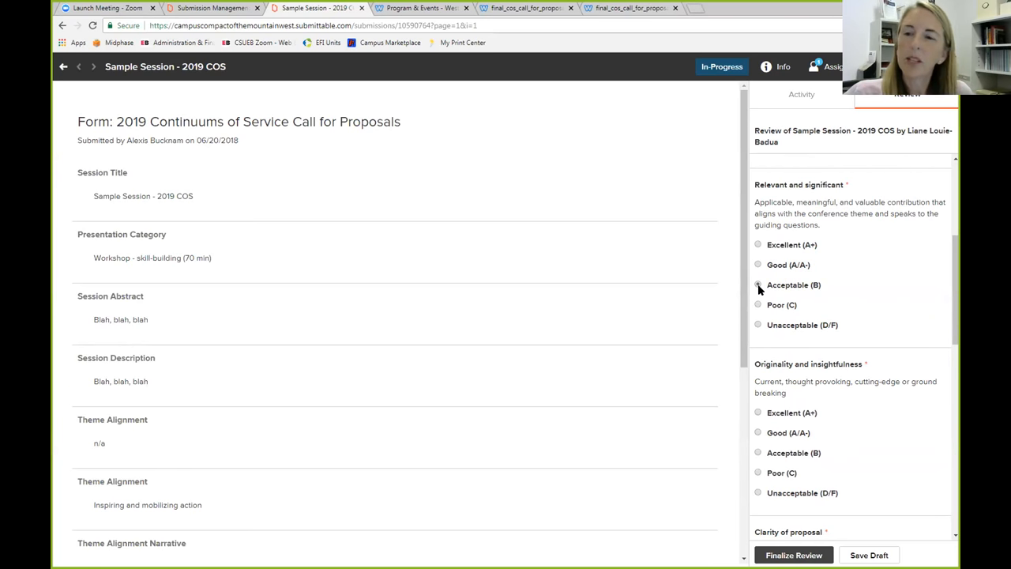
Rate 'Originality and insightfulness' as Excellent (A+) on the review form
scroll("down", 3)
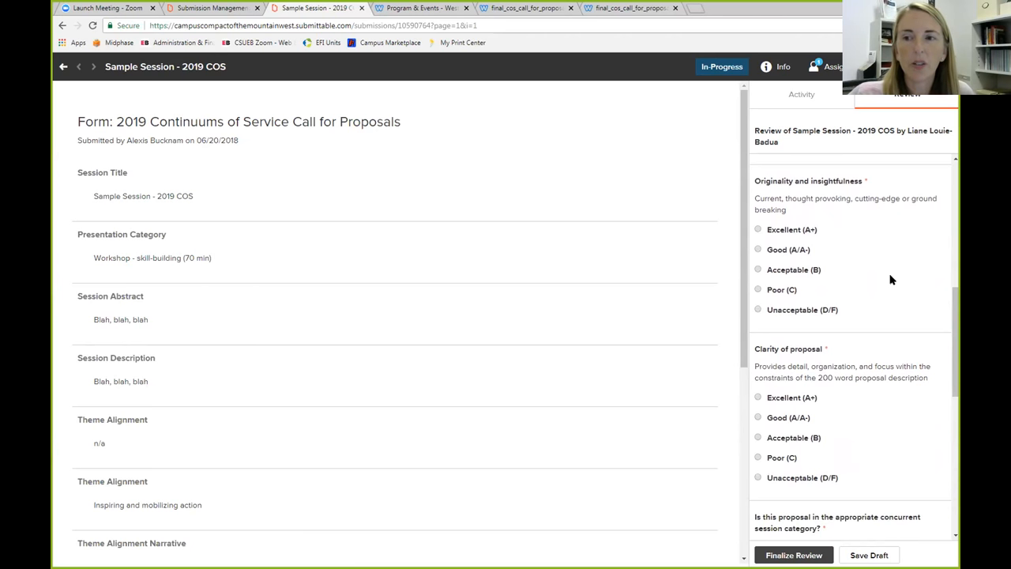
mouse_move(869, 267)
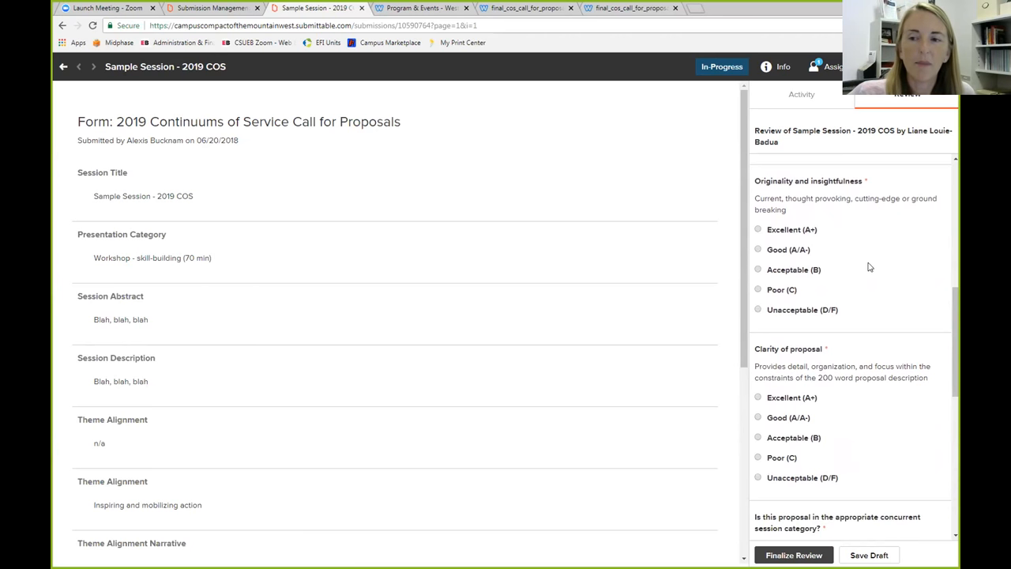
left_click(759, 229)
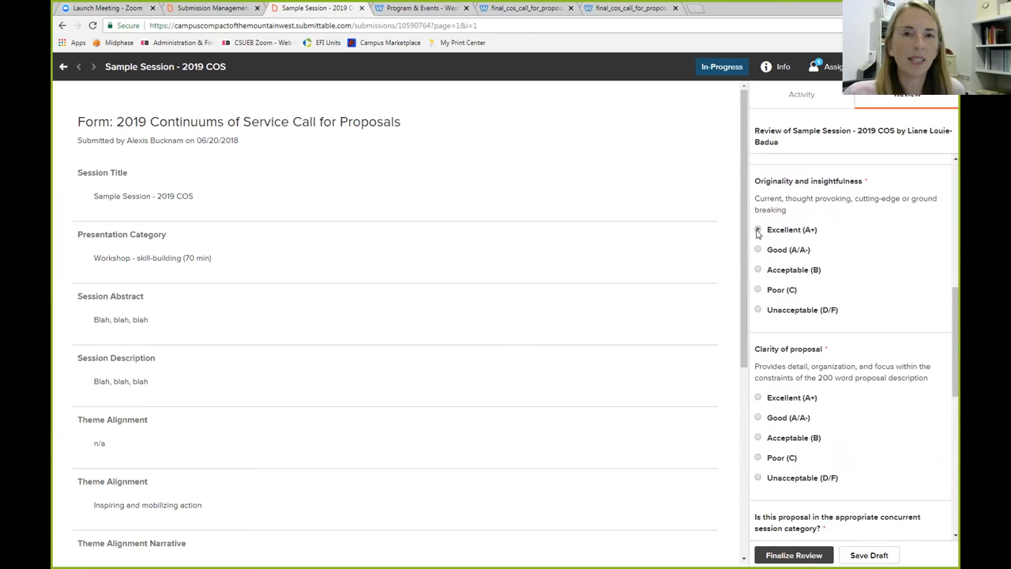
left_click(759, 229)
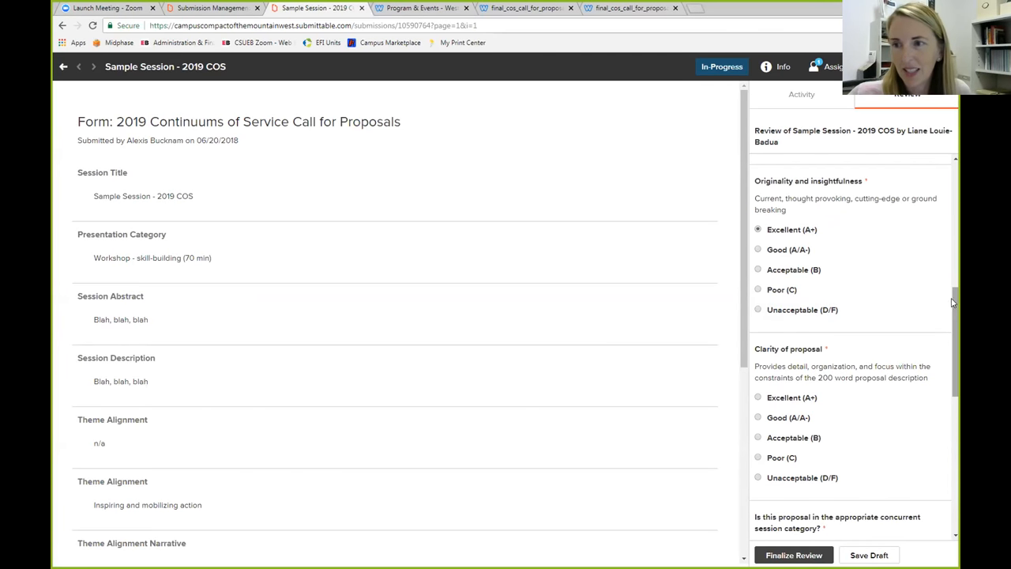
scroll("down", 3)
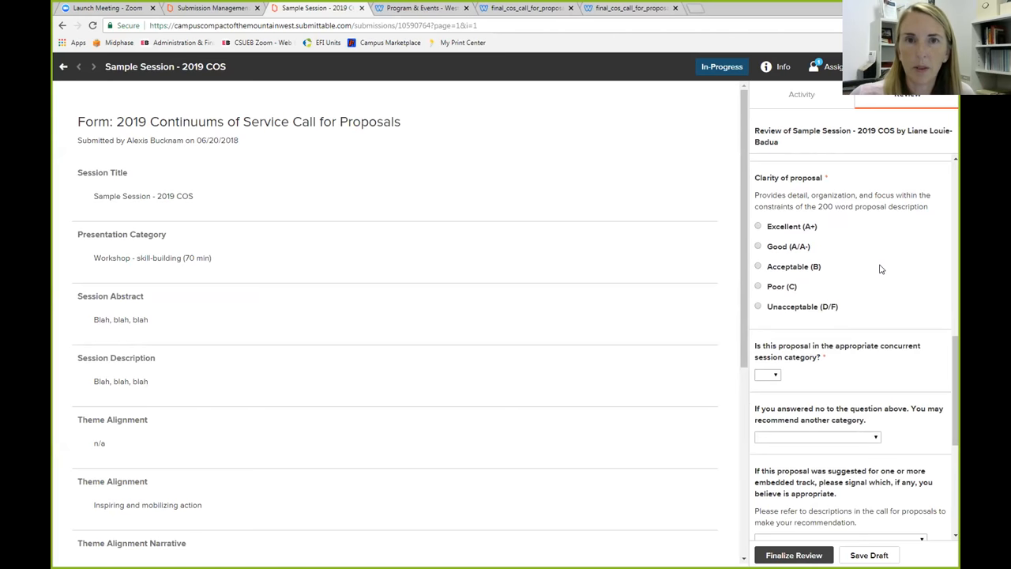
Answer Yes that the proposal fits its session category, leaving the alternative category blank
left_click(758, 246)
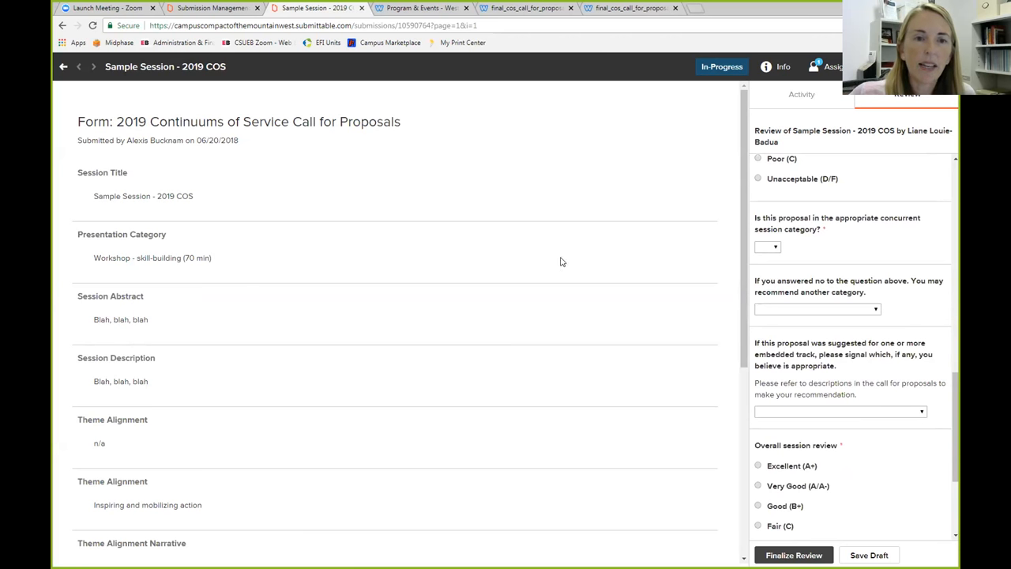
mouse_move(213, 260)
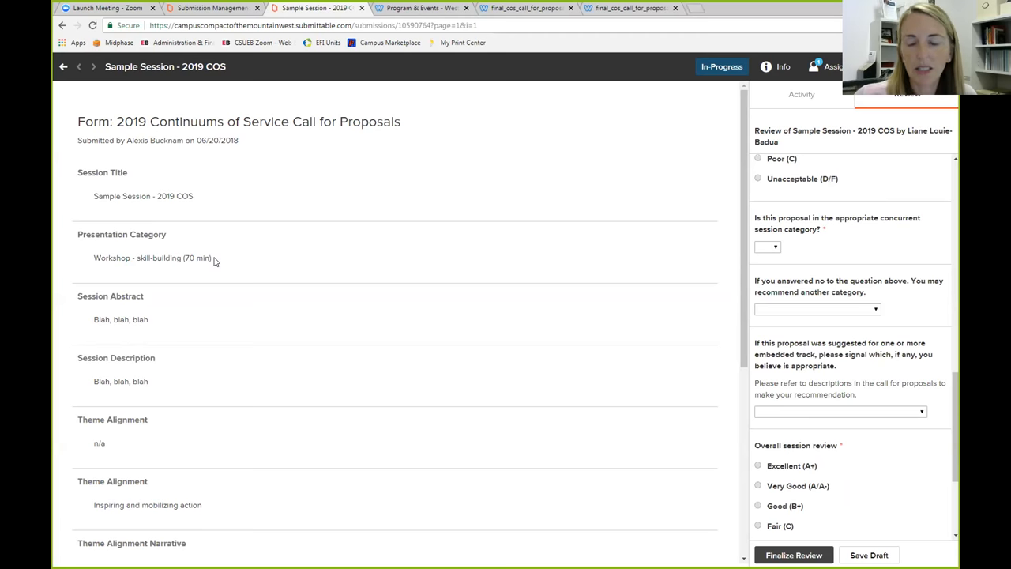
mouse_move(739, 244)
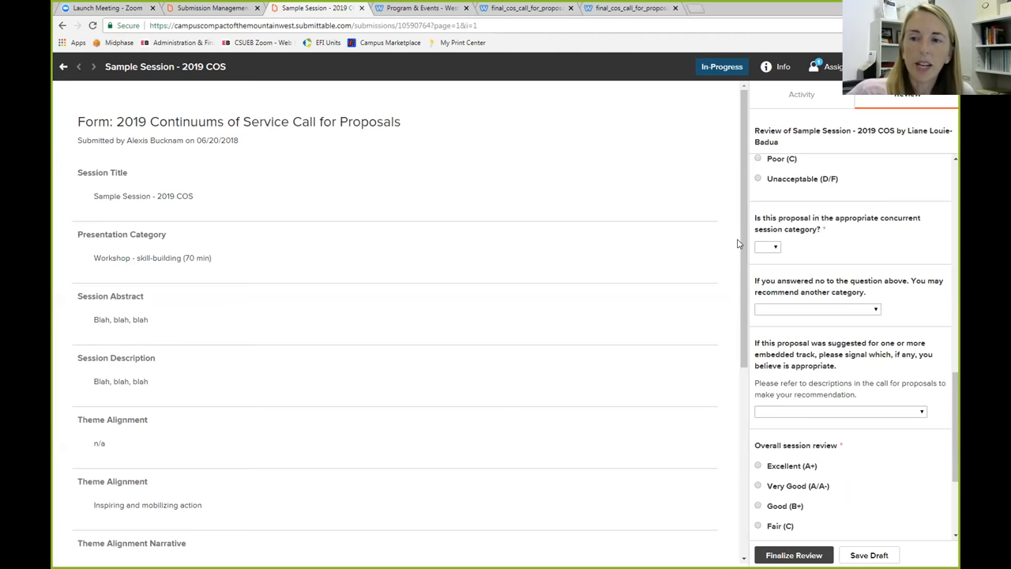
left_click(768, 246)
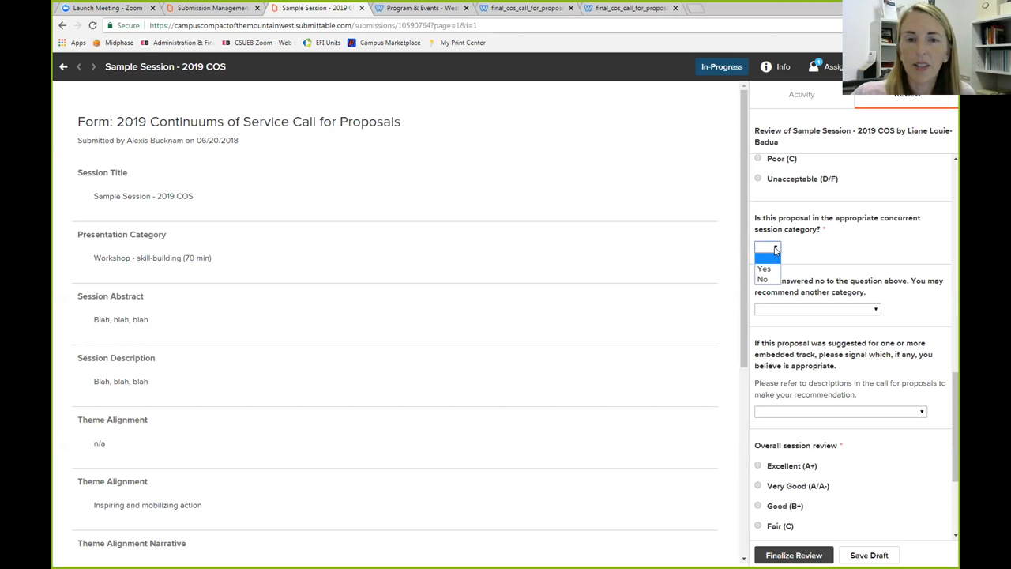
left_click(768, 246)
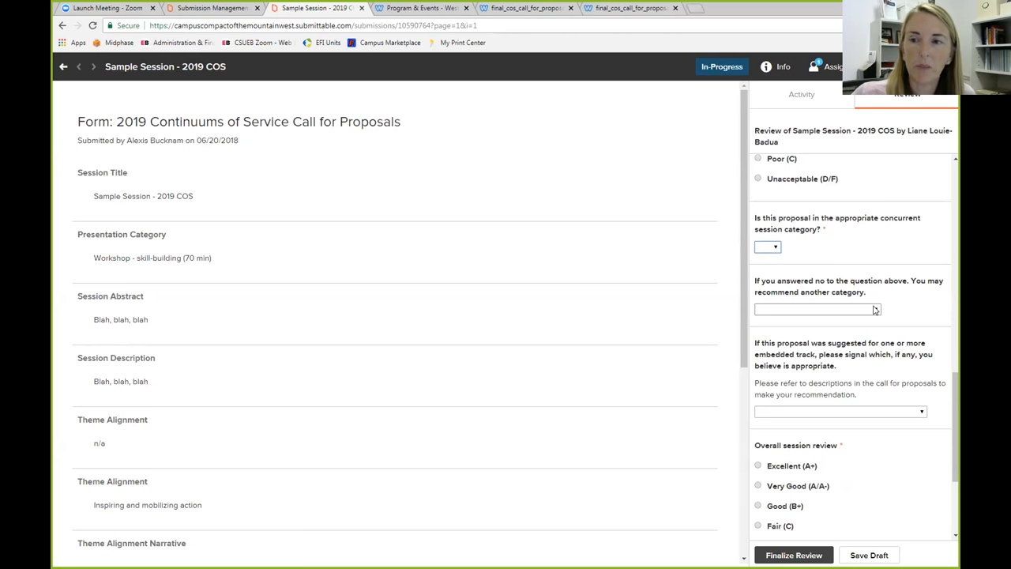
left_click(818, 319)
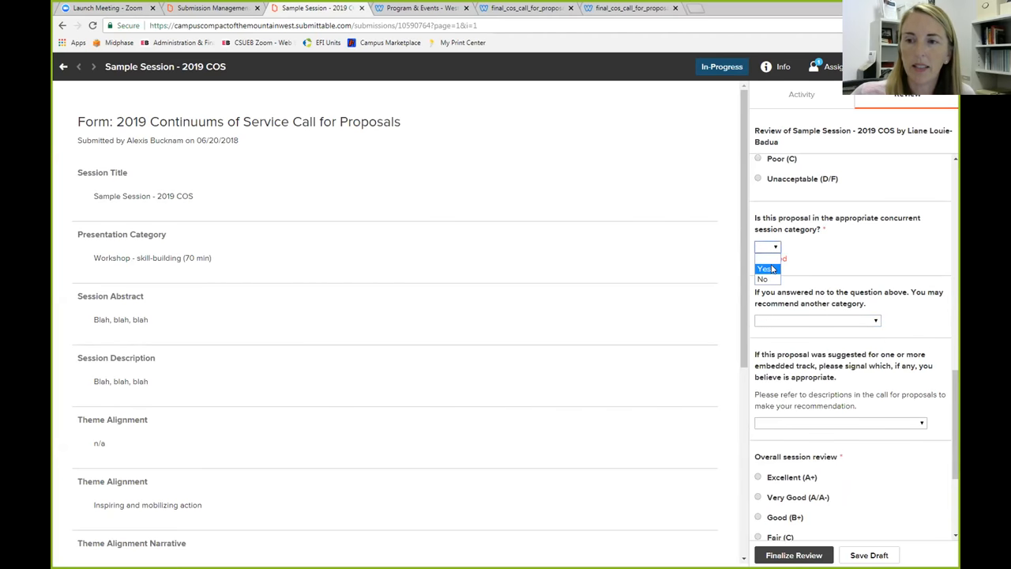
left_click(819, 320)
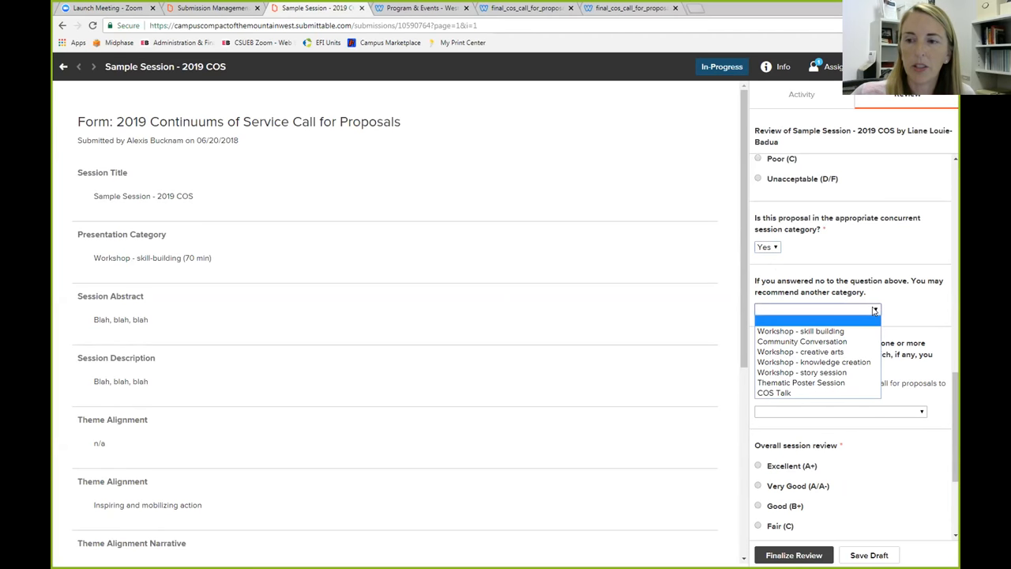
mouse_move(854, 382)
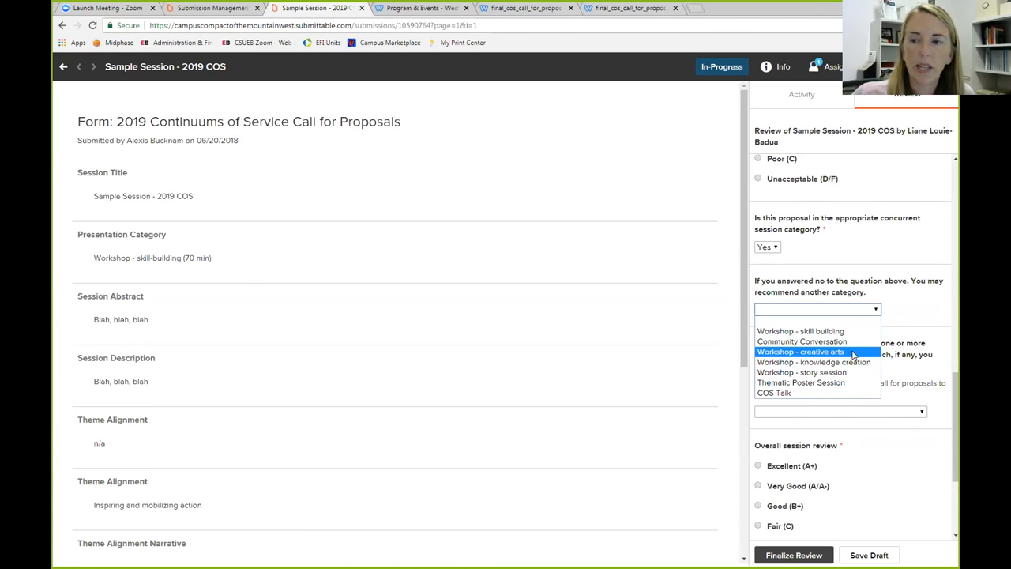
mouse_move(814, 362)
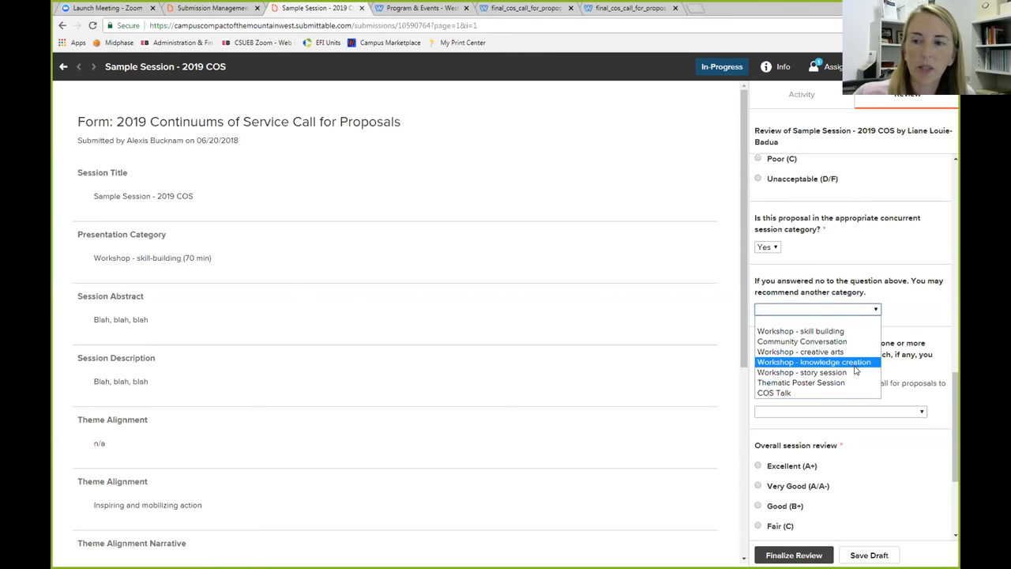
mouse_move(803, 373)
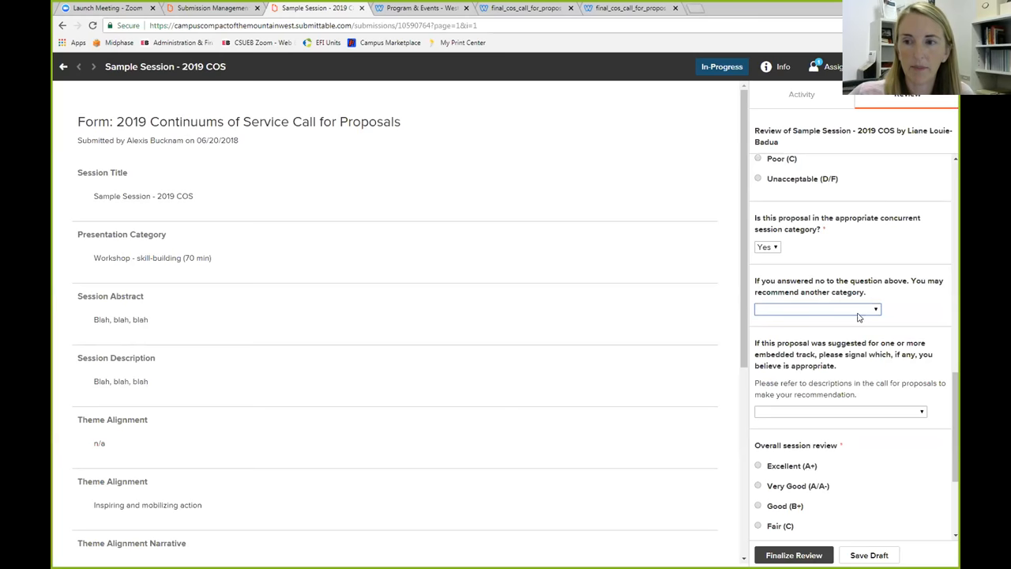
scroll("down", 3)
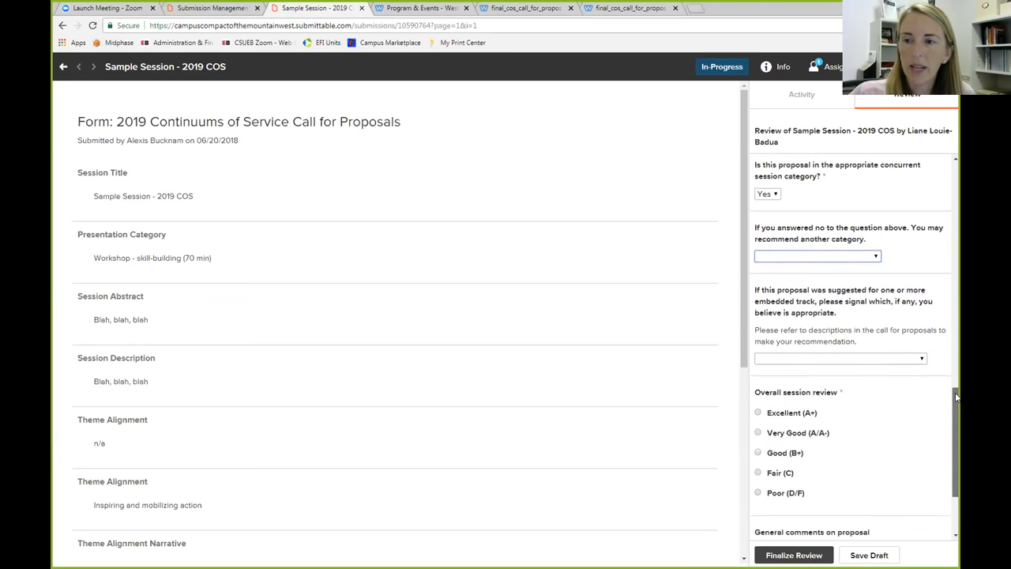
scroll("down", 3)
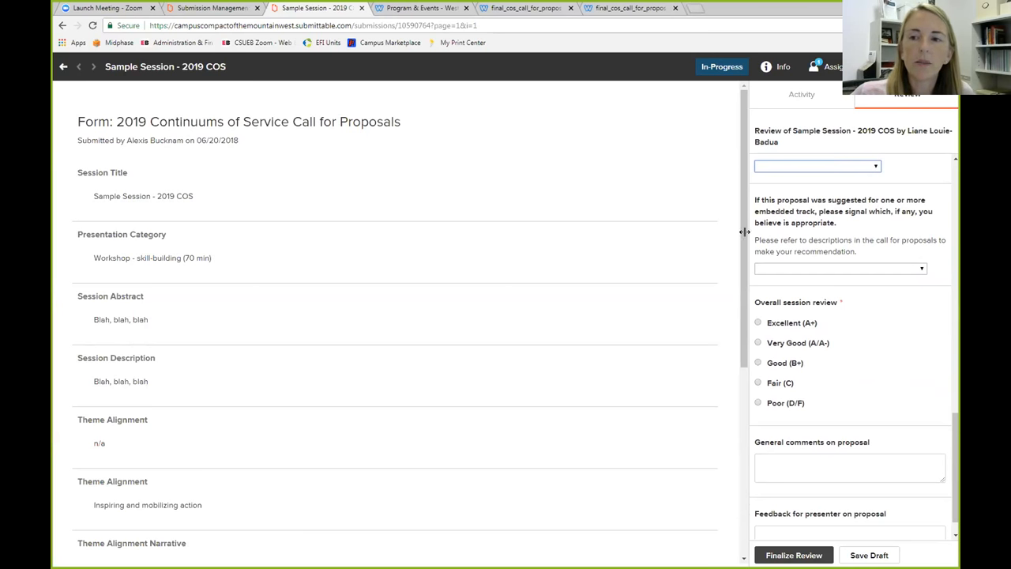
scroll("down", 3)
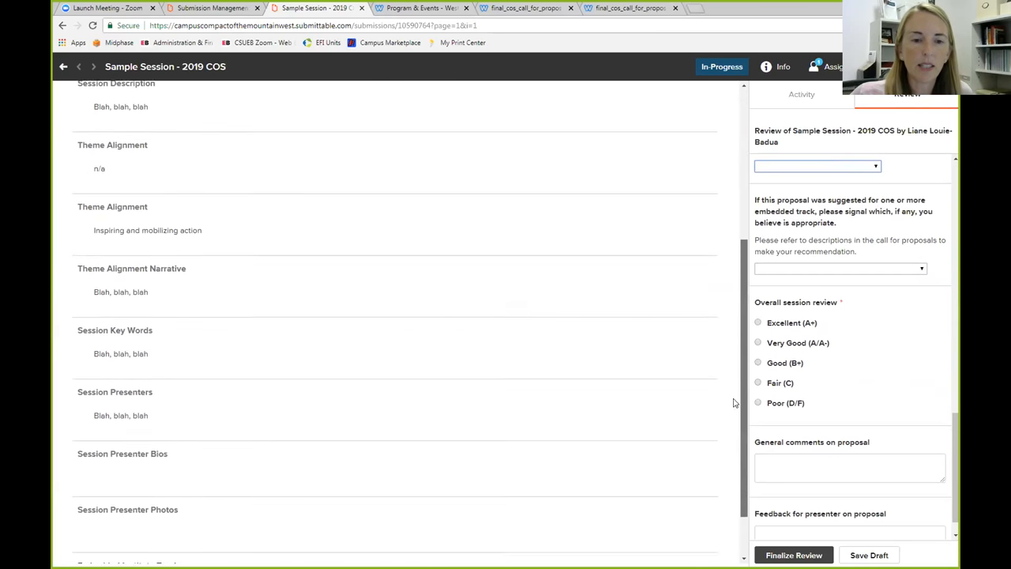
scroll("down", 3)
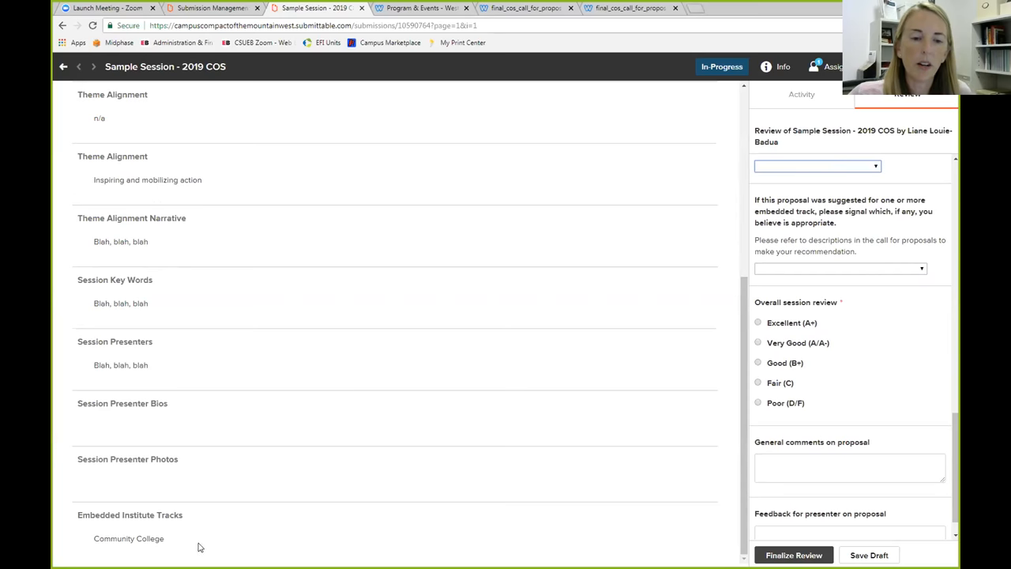
mouse_move(188, 547)
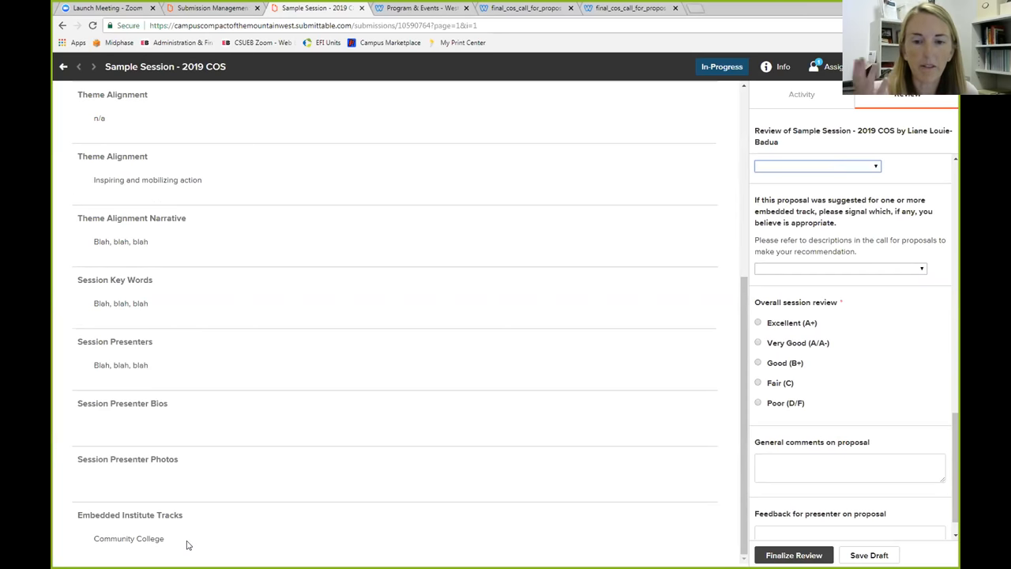
mouse_move(525, 417)
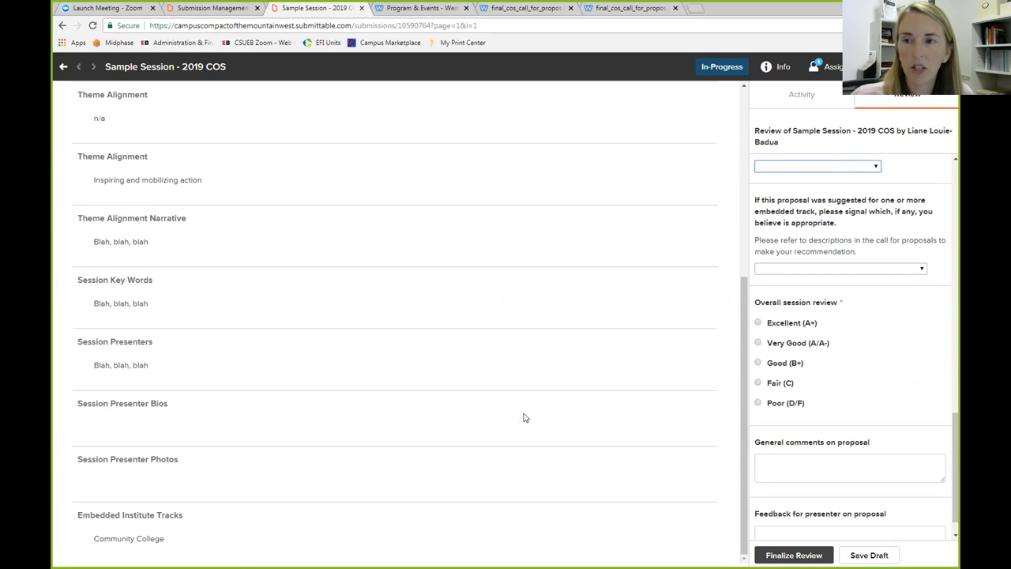
left_click(839, 269)
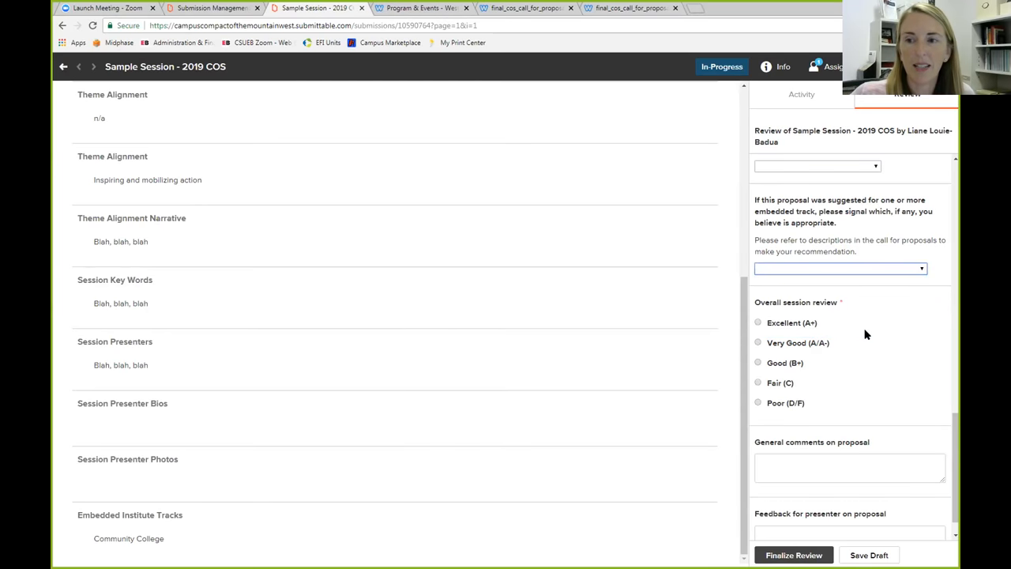
Set the embedded track to None and rate the session Good (B+) overall
left_click(841, 268)
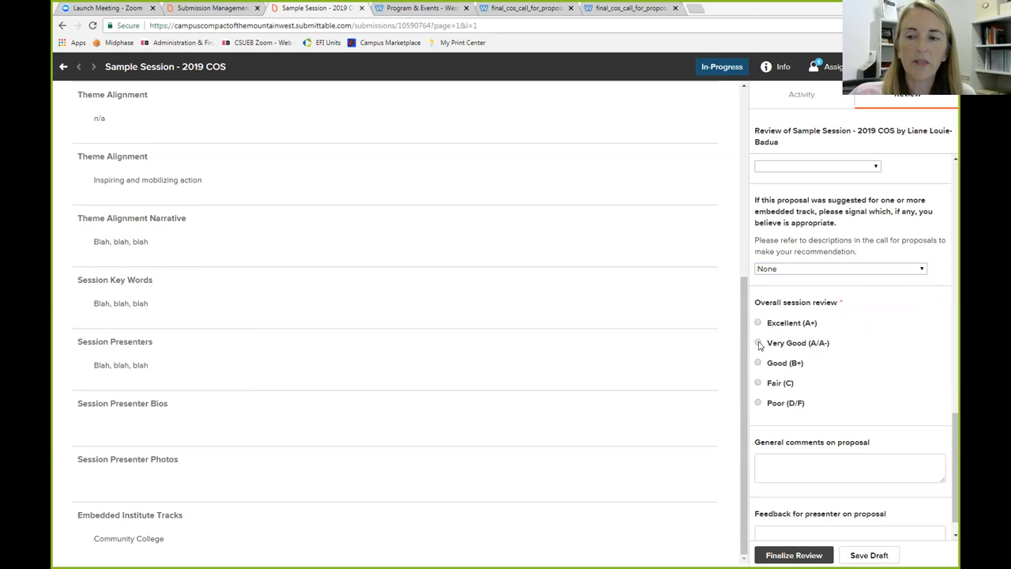
mouse_move(755, 341)
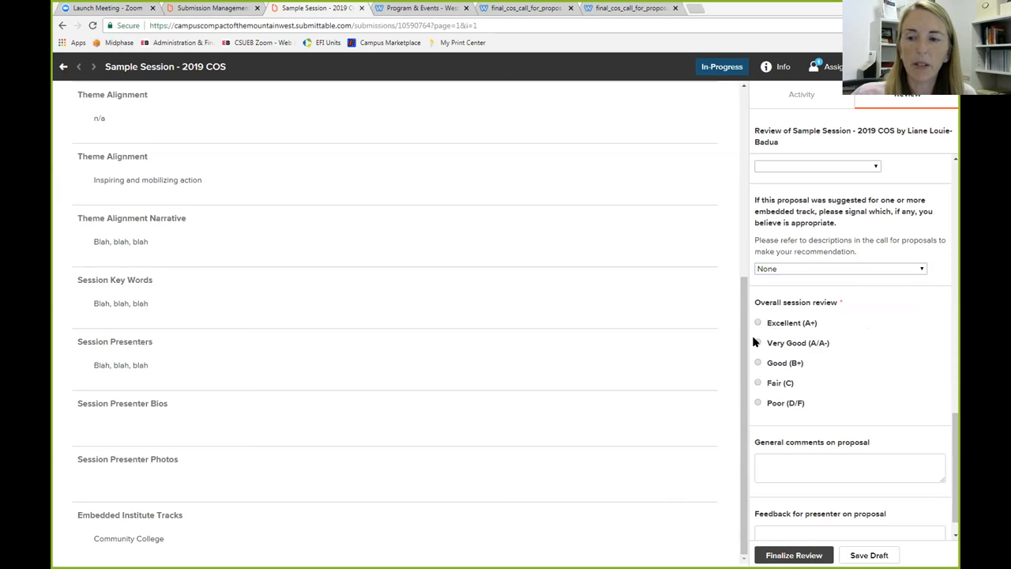
left_click(758, 362)
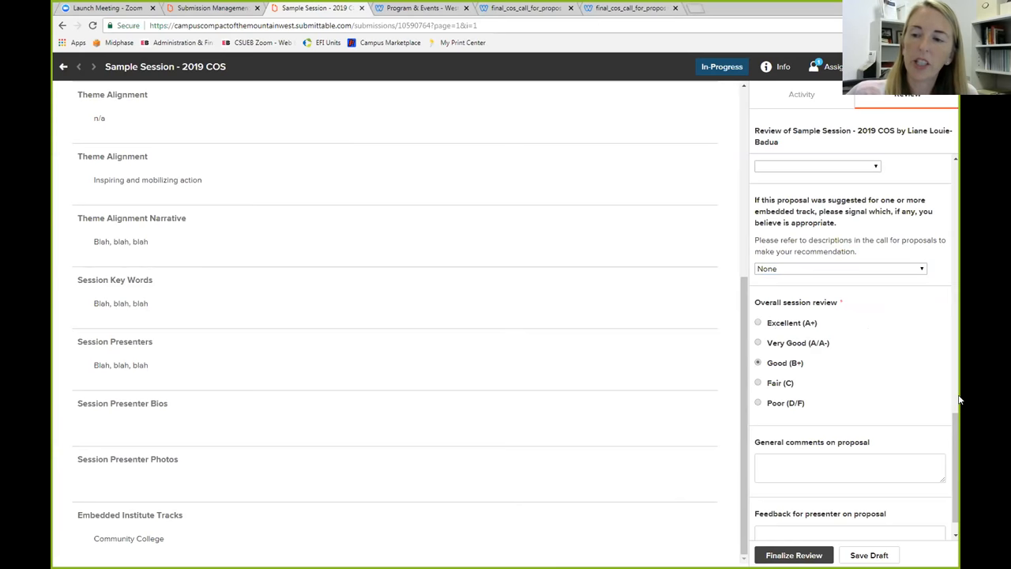
scroll("down", 3)
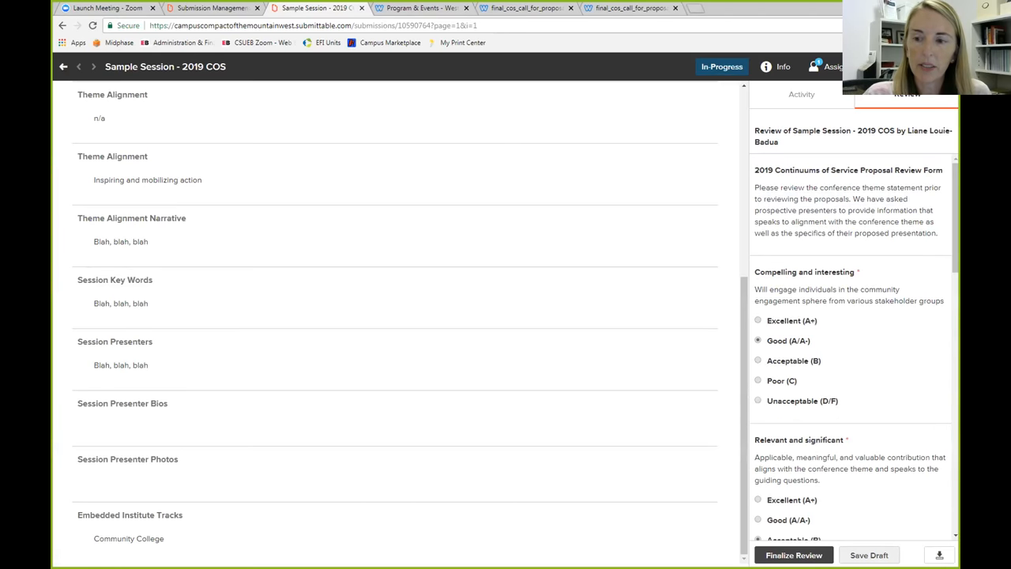
Return to the submissions list with Sample Session - 2019 COS still In Progress
left_click(869, 555)
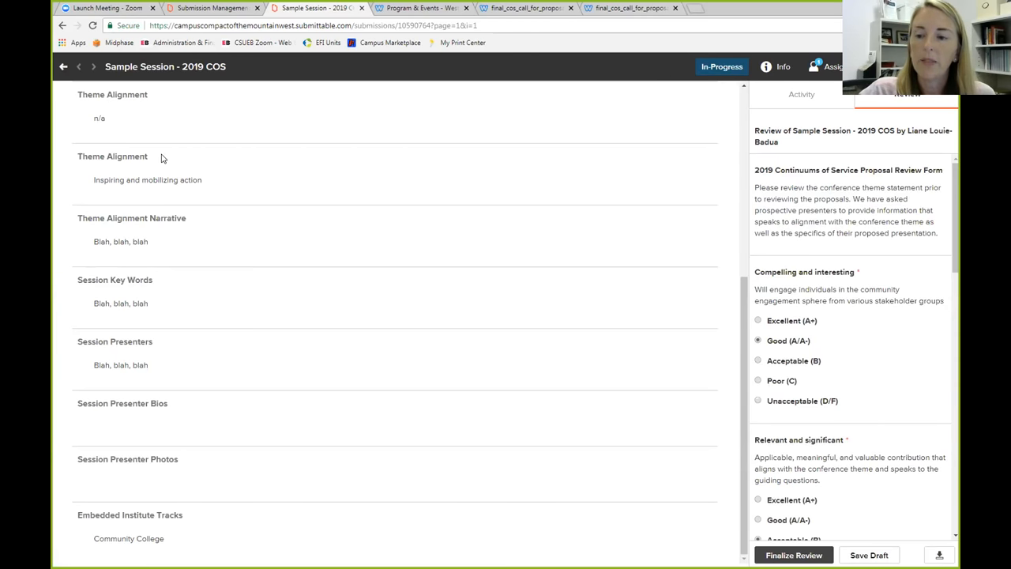
mouse_move(63, 67)
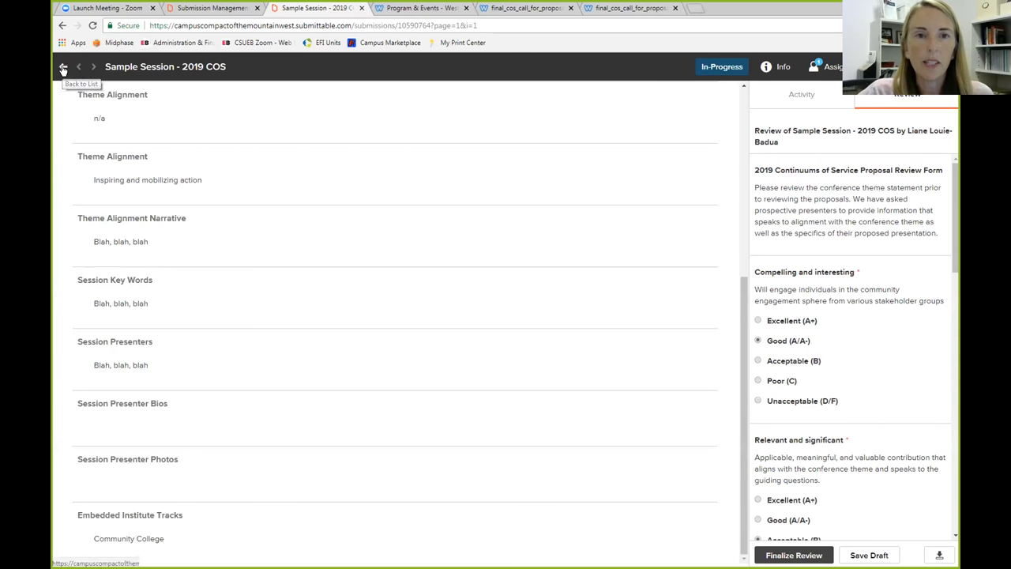
left_click(63, 66)
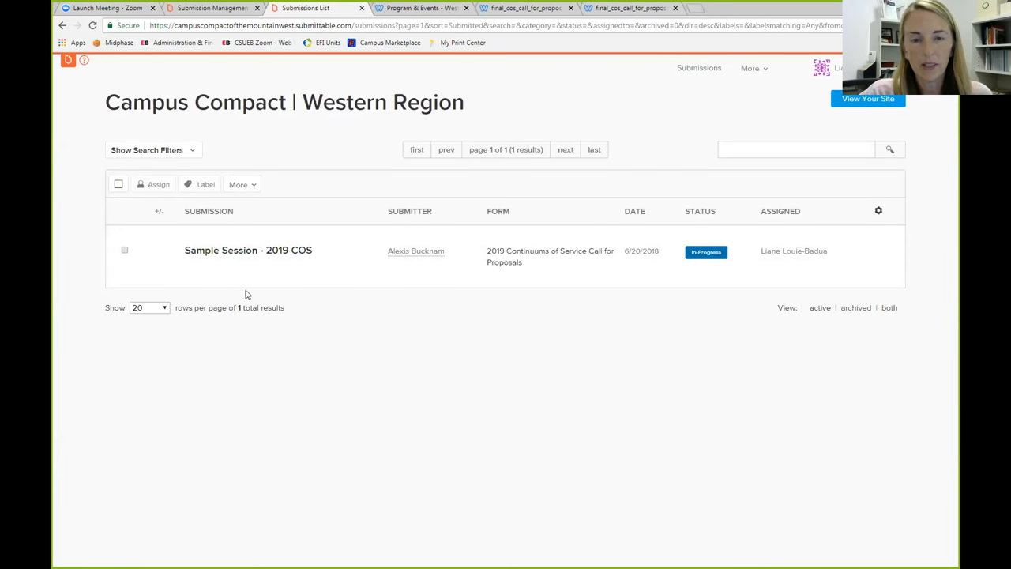
mouse_move(246, 303)
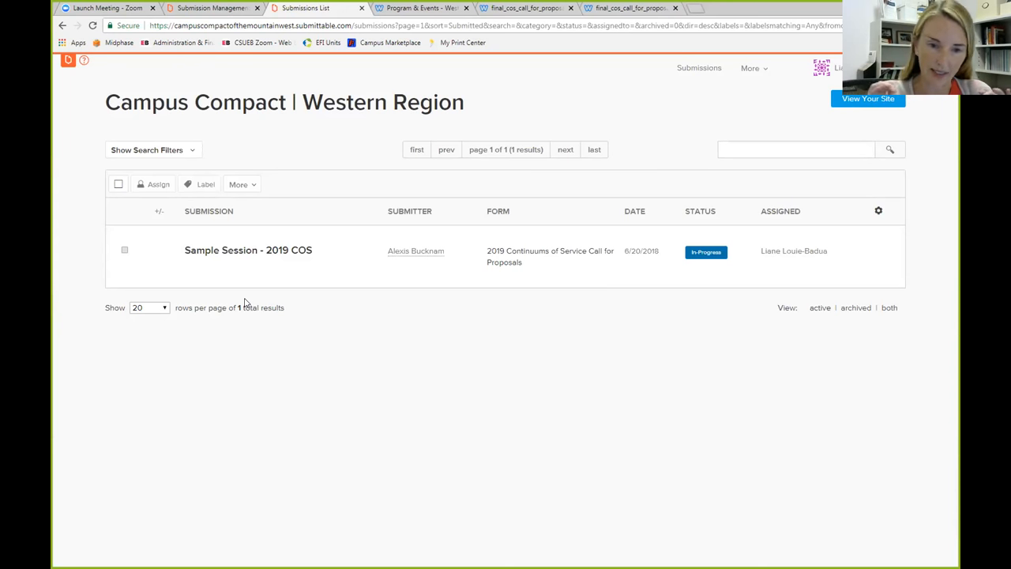
mouse_move(248, 250)
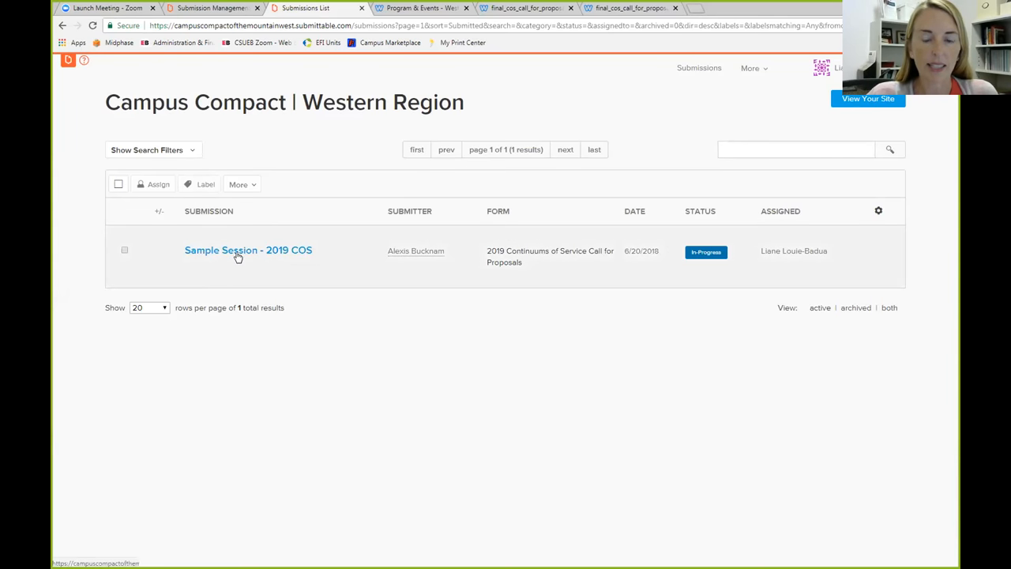
Reopen Sample Session - 2019 COS and rate Compelling and Relevant as Excellent (A+)
left_click(248, 249)
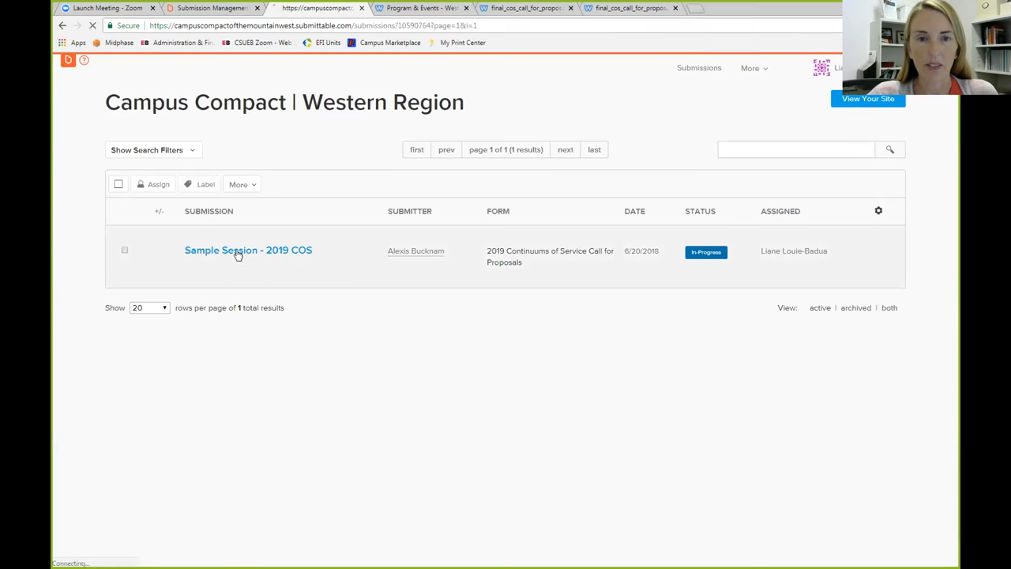
left_click(249, 250)
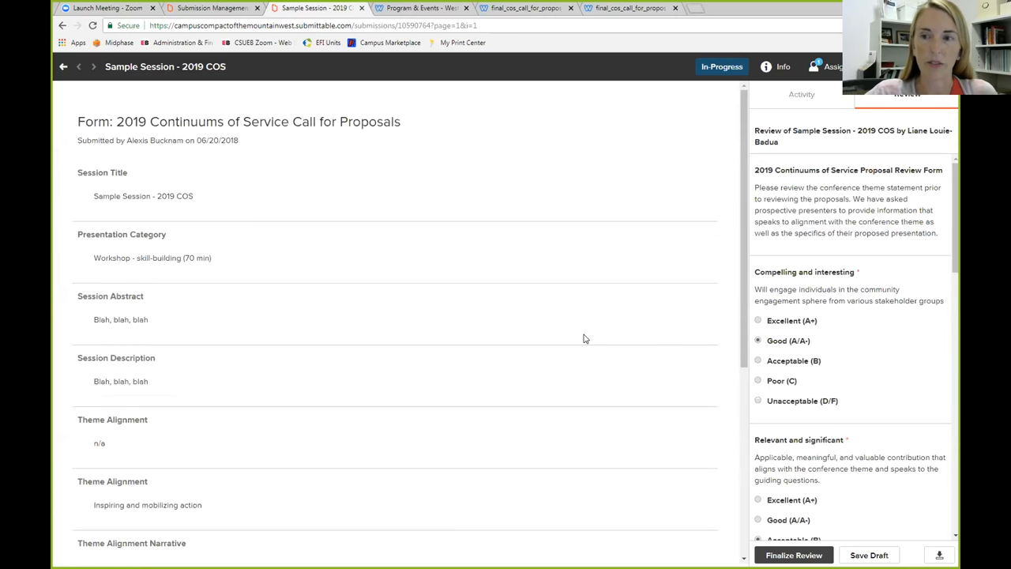
mouse_move(699, 381)
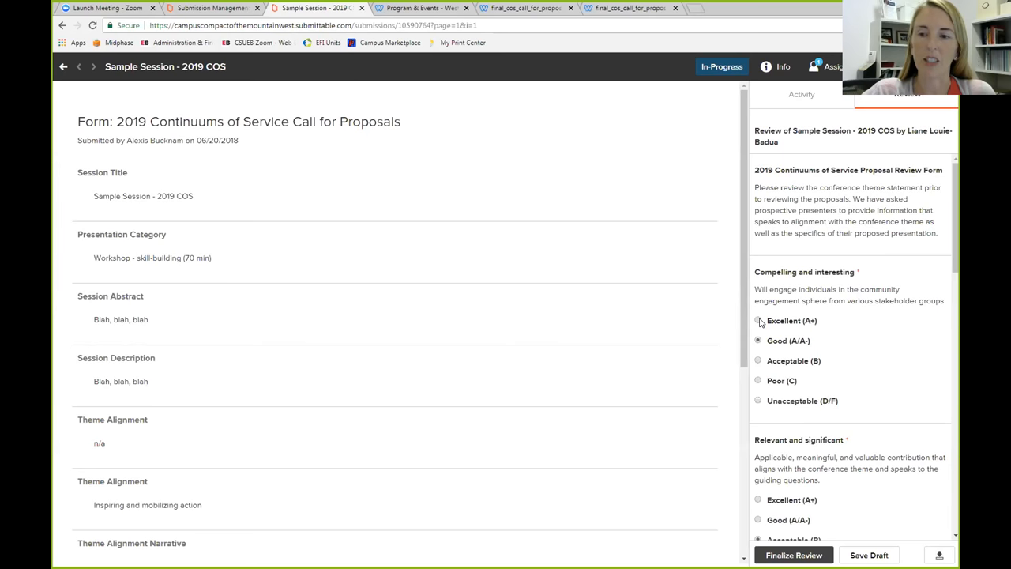
left_click(758, 319)
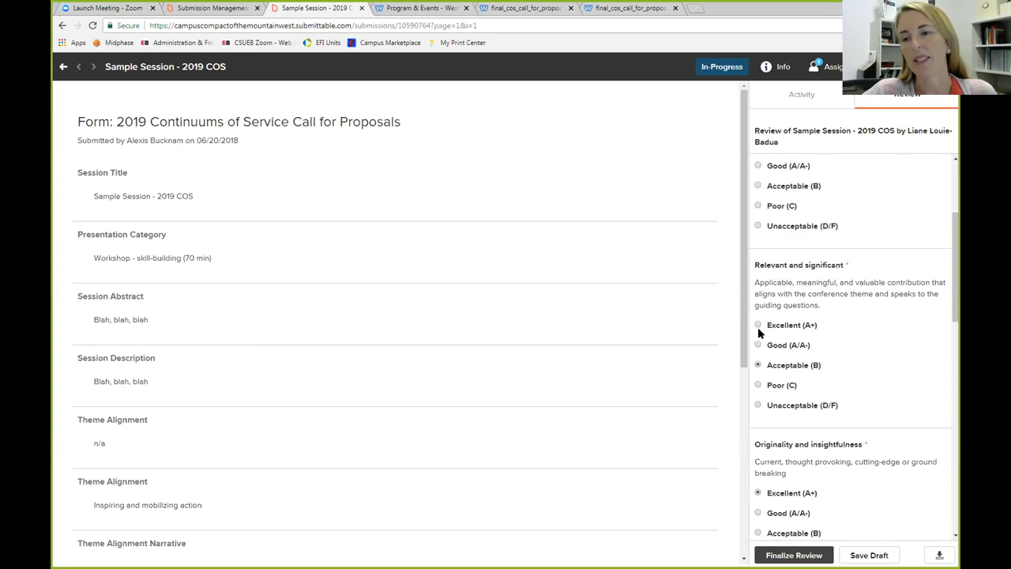
left_click(759, 326)
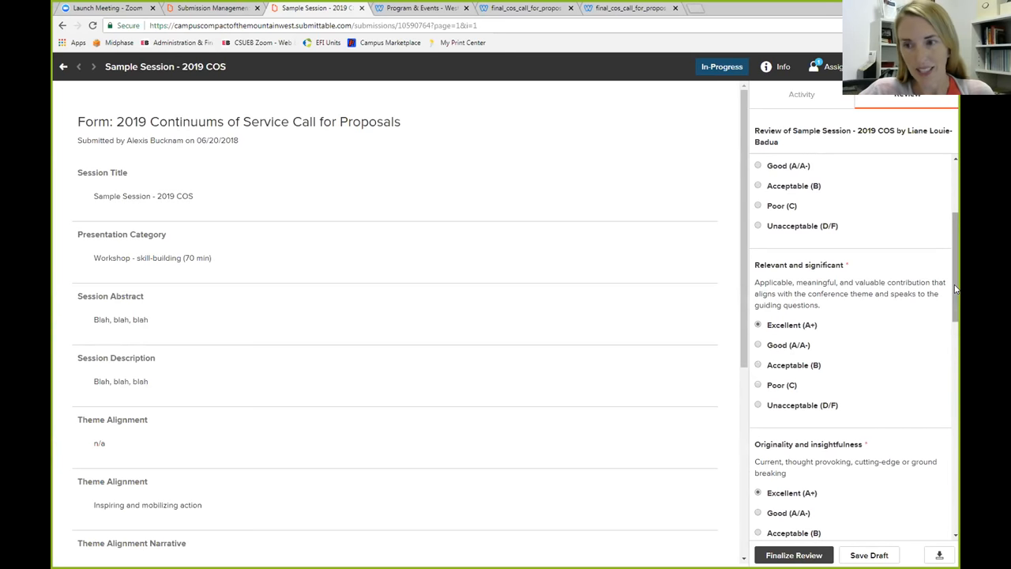
scroll("down", 3)
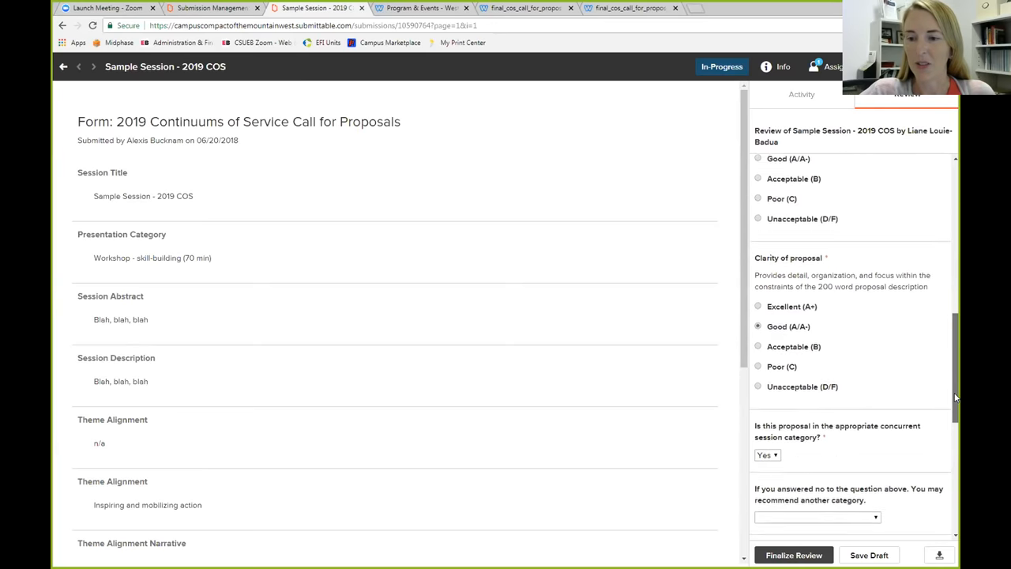
scroll("down", 3)
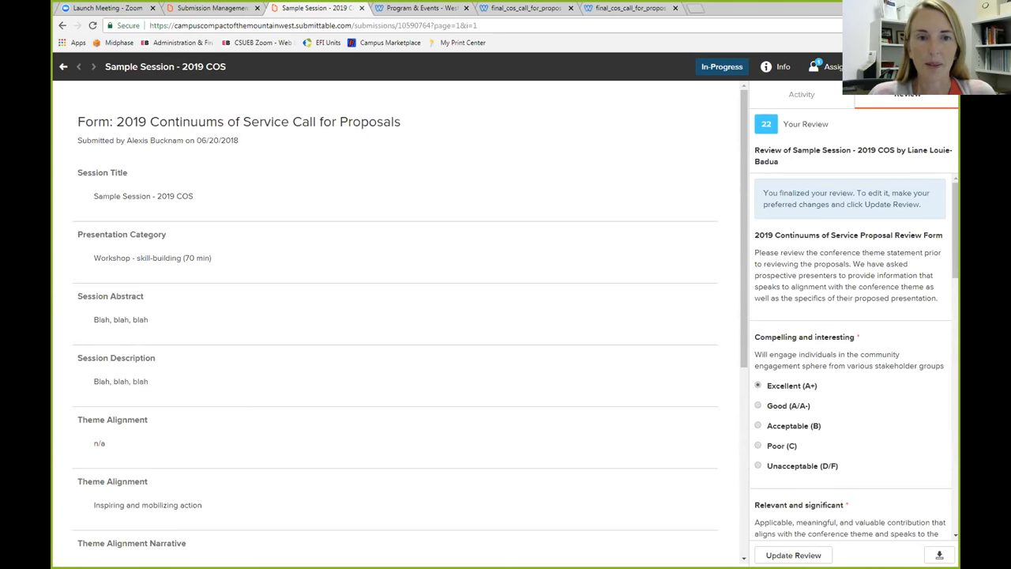
mouse_move(70, 158)
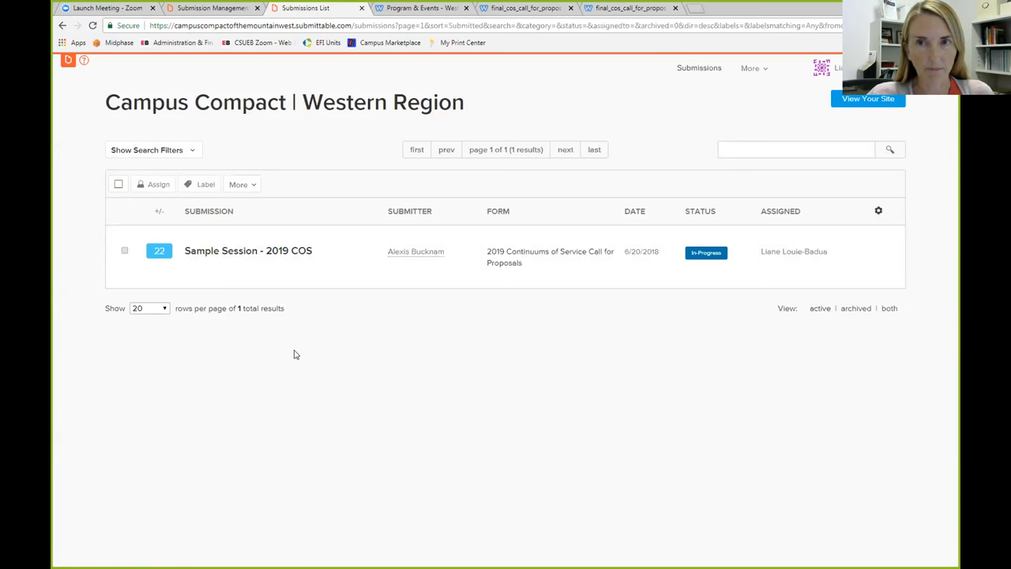
mouse_move(372, 78)
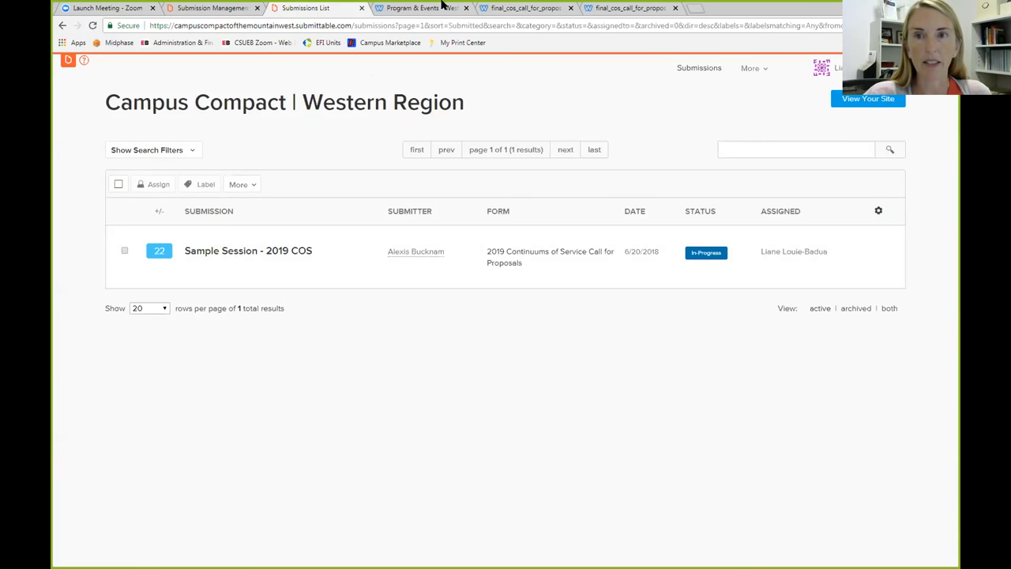
mouse_move(531, 110)
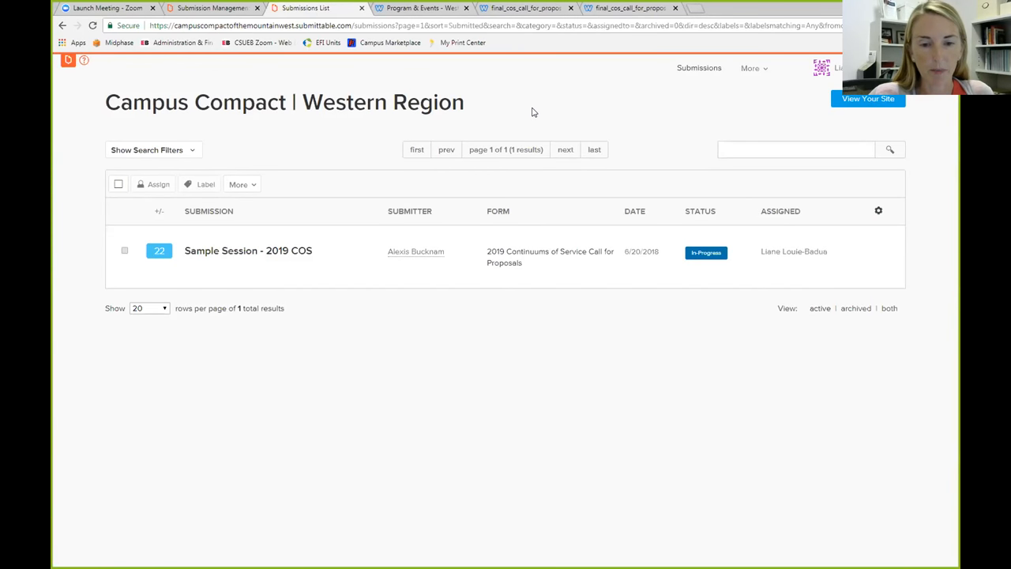